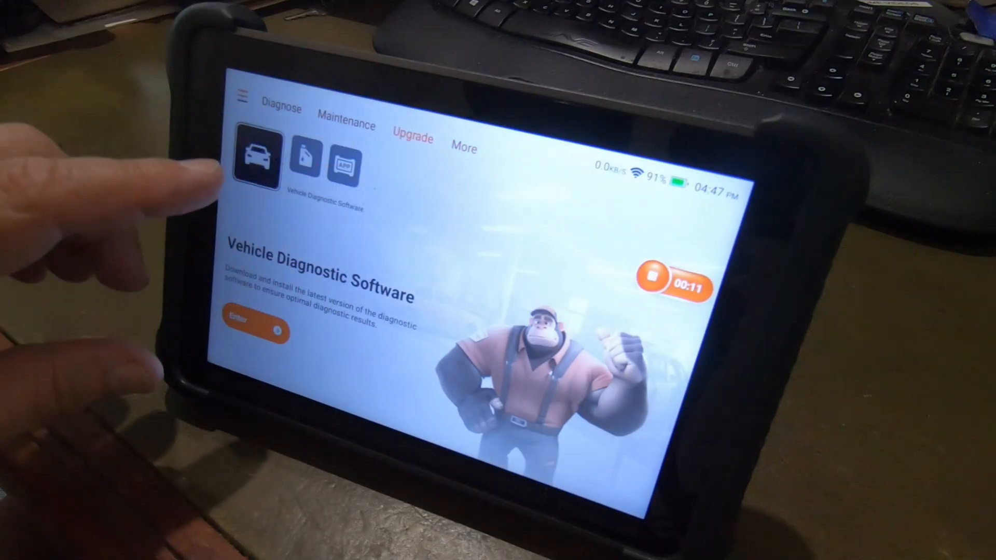
Show the release notes for the new APP version under Application Software.
{"action": "left_click", "coordinate": [343, 167]}
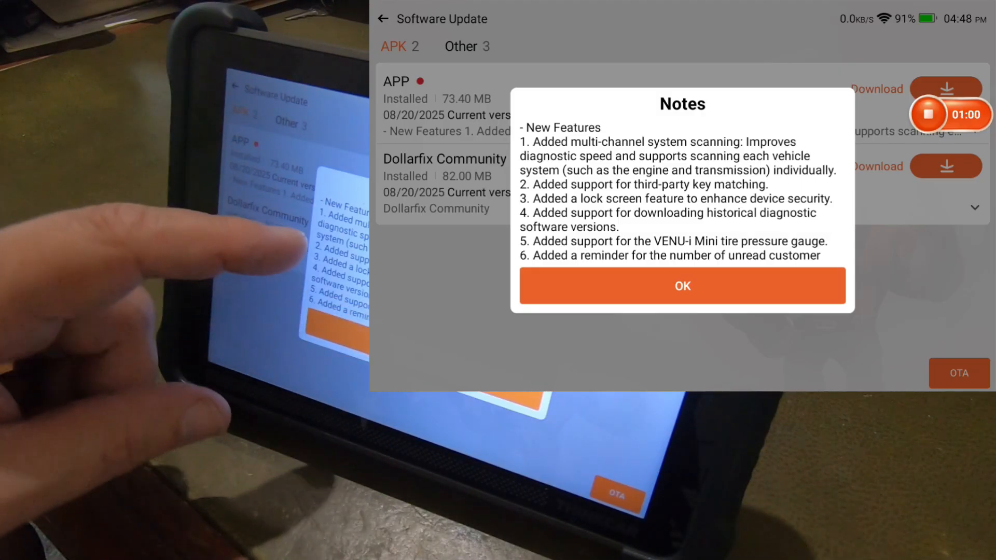
Scroll the APP release notes down to Fixed Bugs, then dismiss them.
{"action": "scroll", "scroll_direction": "down", "scroll_amount": 3}
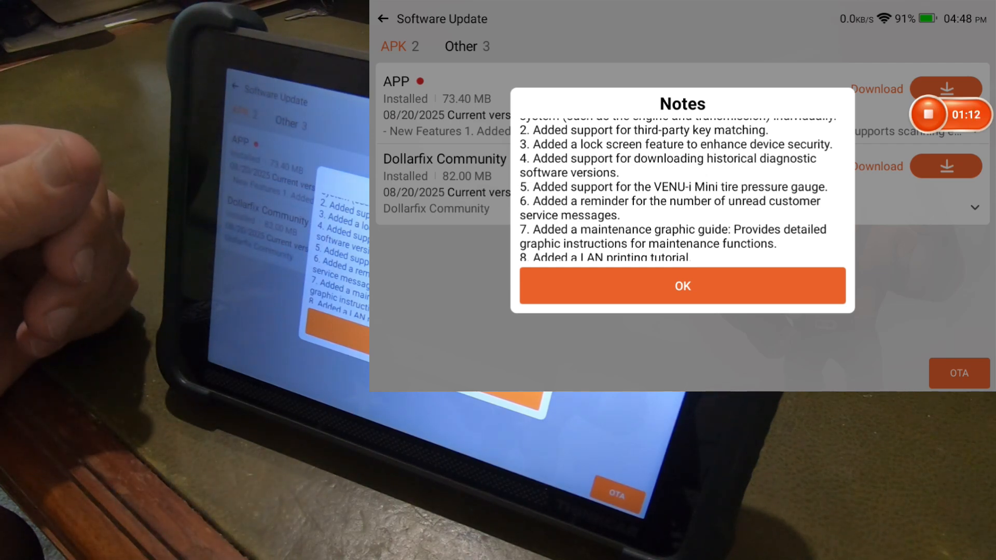
{"action": "mouse_move", "coordinate": [286, 254]}
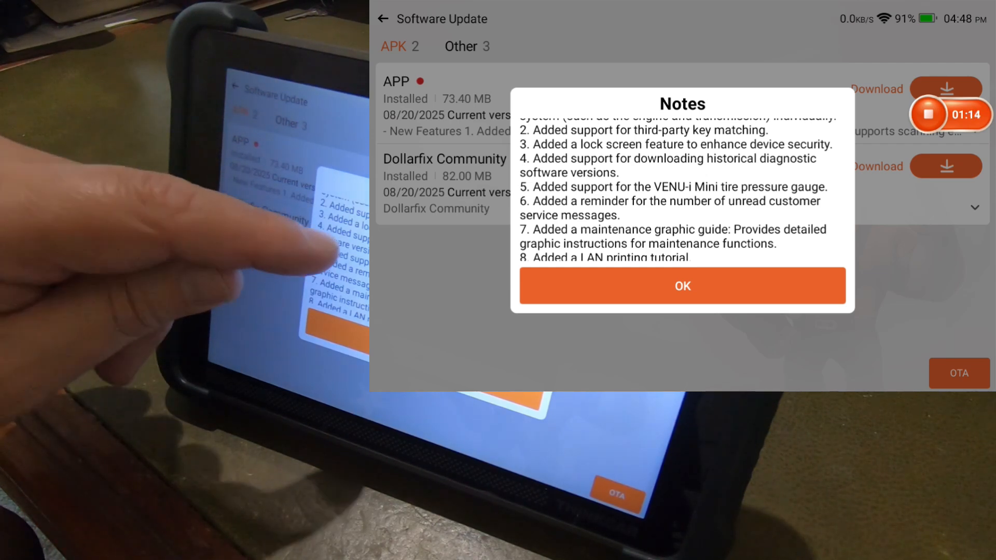
{"action": "scroll", "scroll_direction": "down", "scroll_amount": 3}
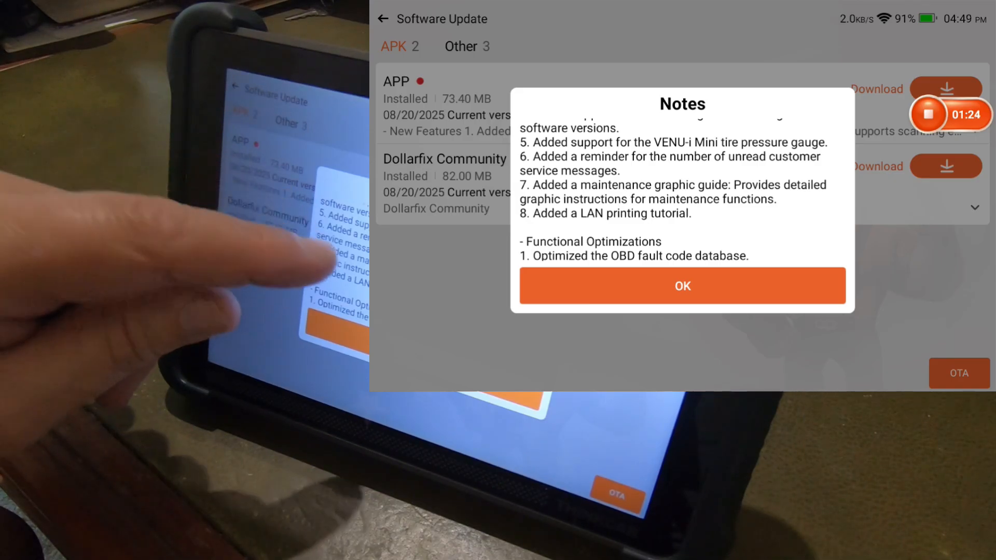
{"action": "scroll", "scroll_direction": "down", "scroll_amount": 3}
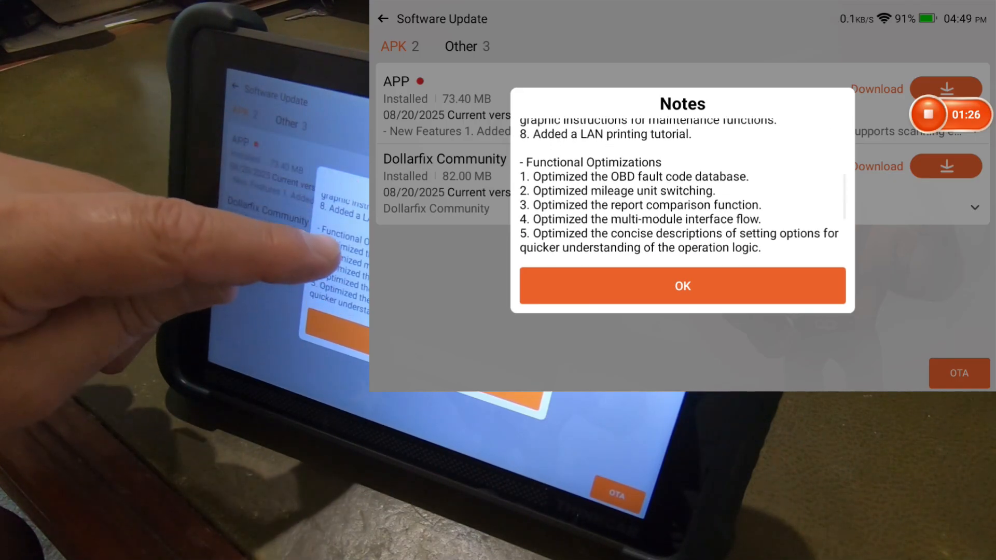
{"action": "scroll", "scroll_direction": "down", "scroll_amount": 3}
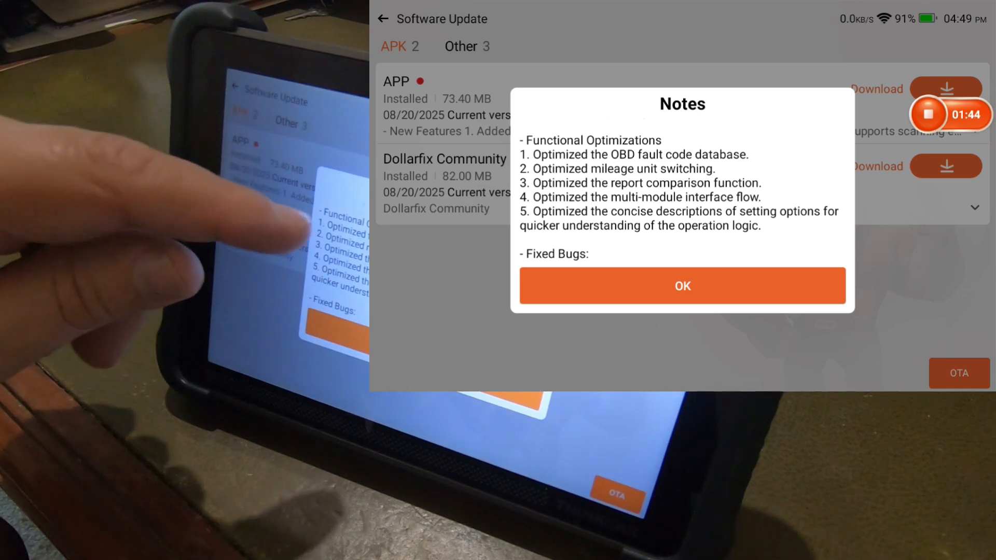
{"action": "scroll", "scroll_direction": "down", "scroll_amount": 3}
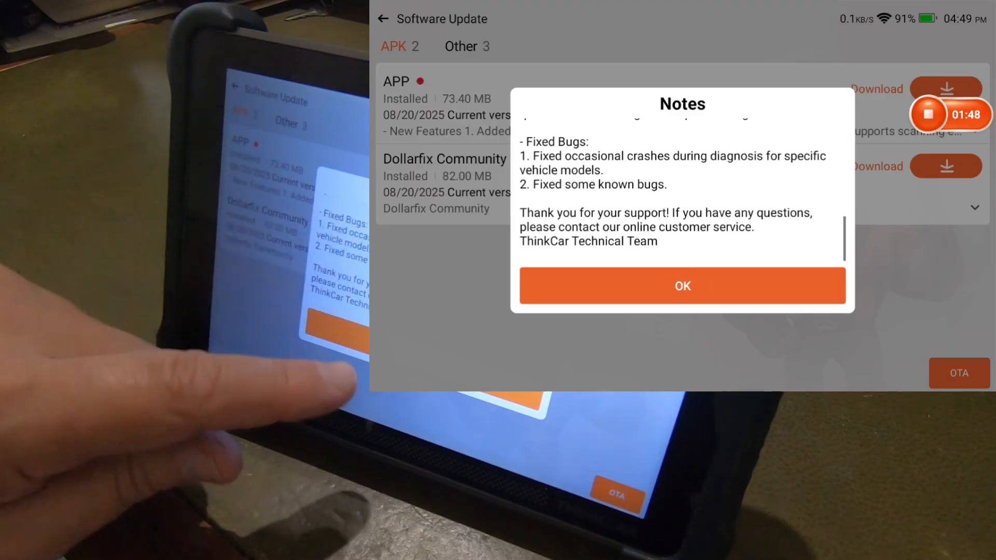
{"action": "left_click", "coordinate": [682, 286]}
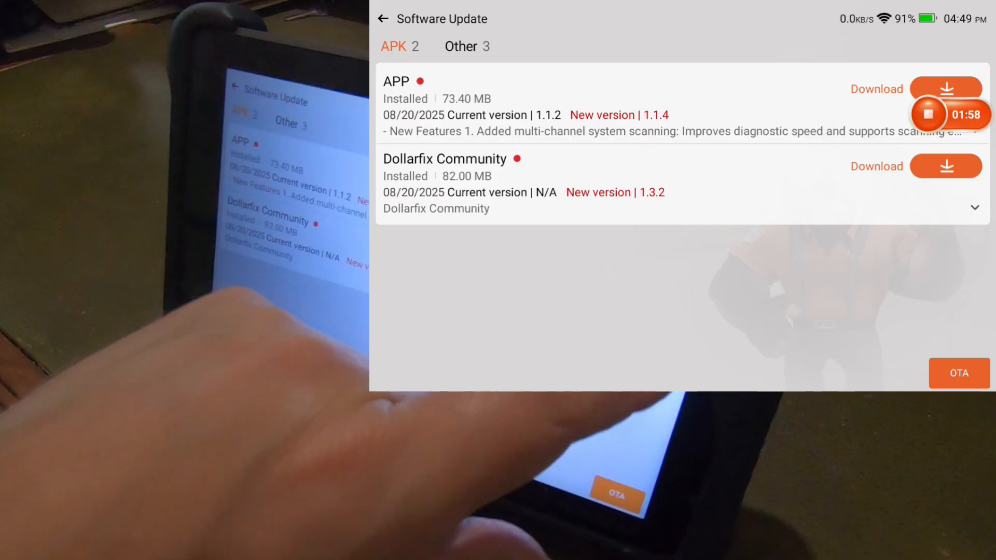
Download the Dollarfix Community 1.3.2 update and go back to the Diagnose home screen.
{"action": "left_click", "coordinate": [946, 166]}
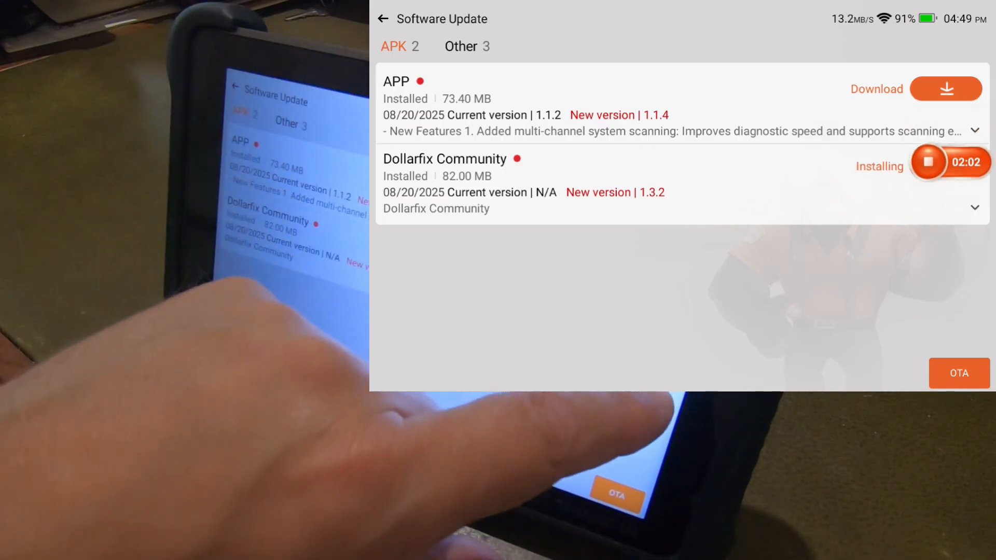
{"action": "left_click", "coordinate": [946, 88]}
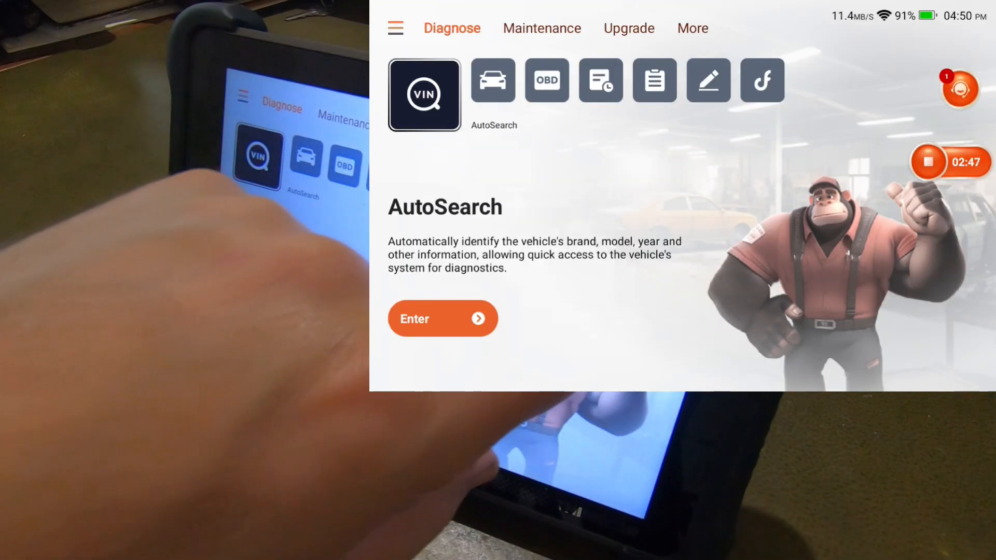
Preview History, OBD, Report and Dollarfix Community, then list all Maintenance functions.
{"action": "left_click", "coordinate": [962, 89]}
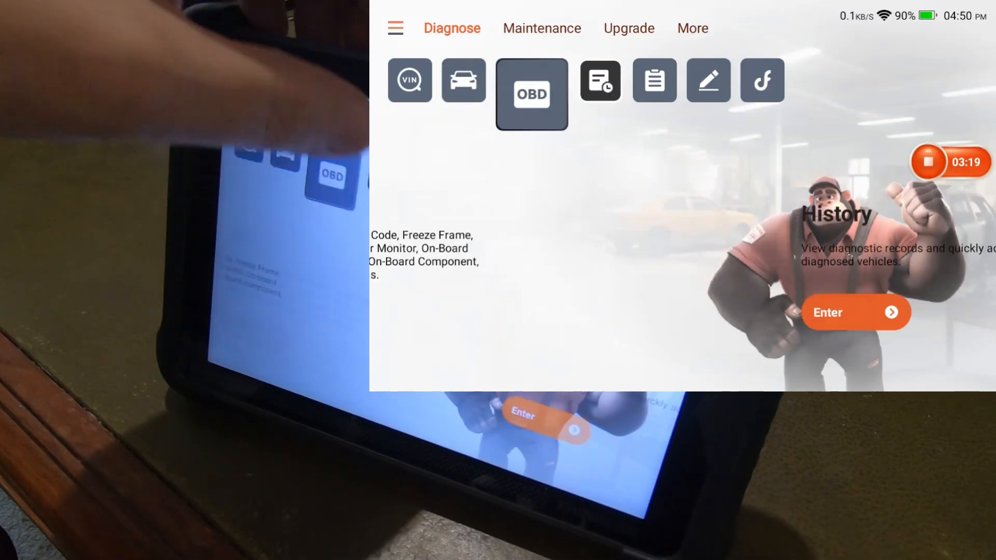
{"action": "left_click", "coordinate": [531, 94]}
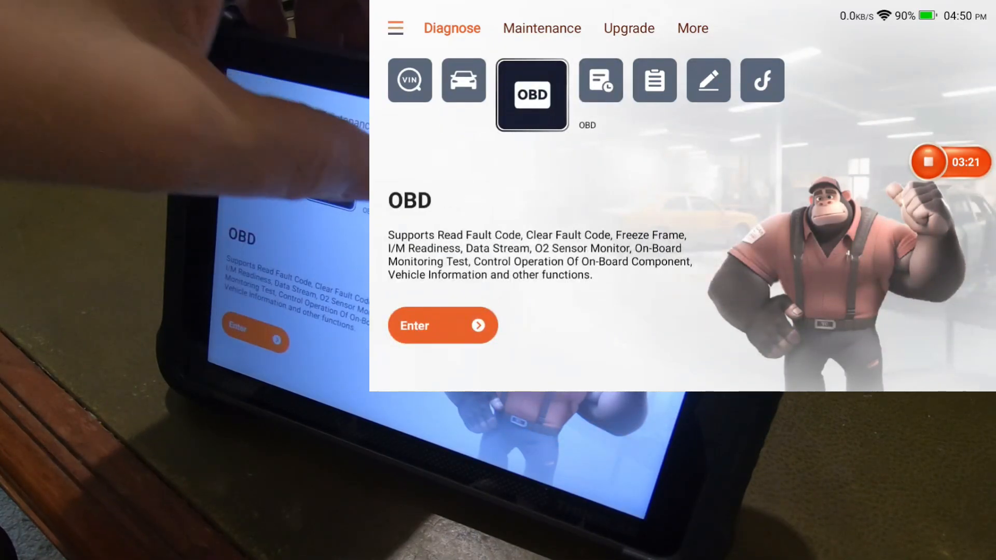
{"action": "left_click", "coordinate": [639, 94]}
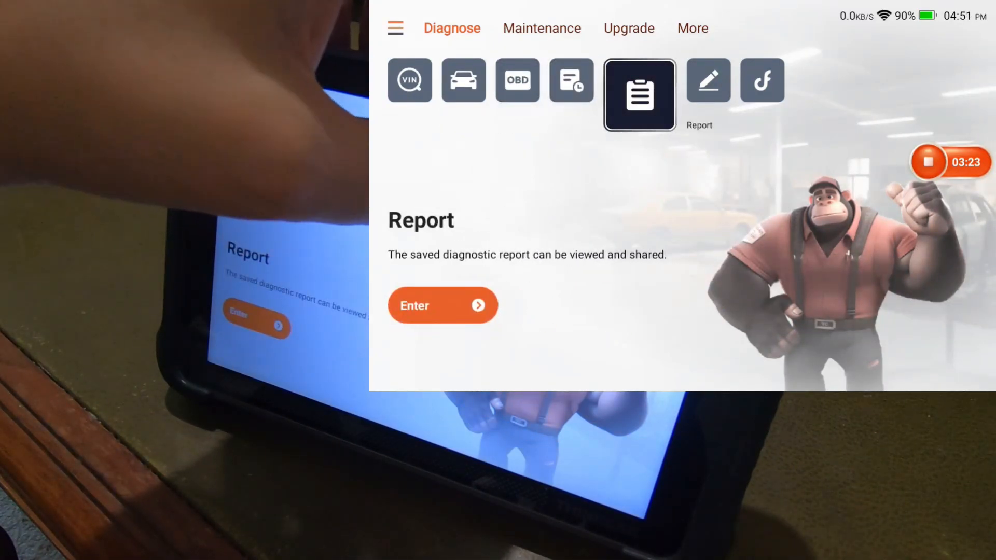
{"action": "left_click", "coordinate": [761, 80]}
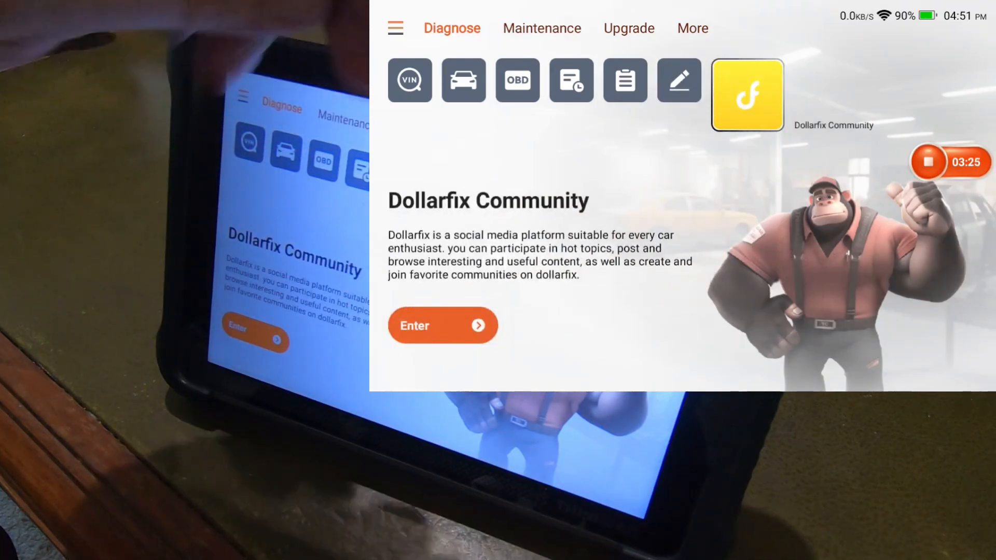
{"action": "left_click", "coordinate": [541, 28]}
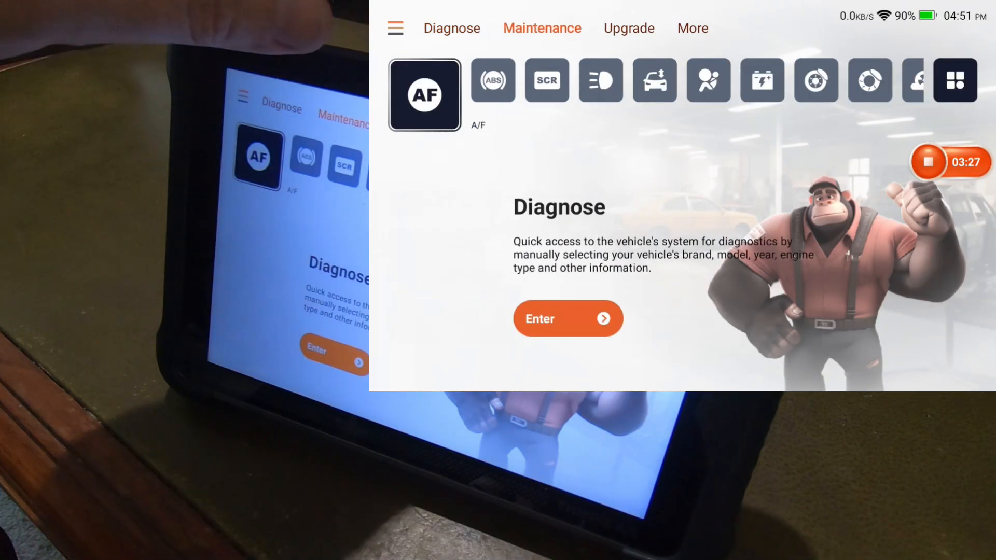
{"action": "left_click", "coordinate": [425, 94]}
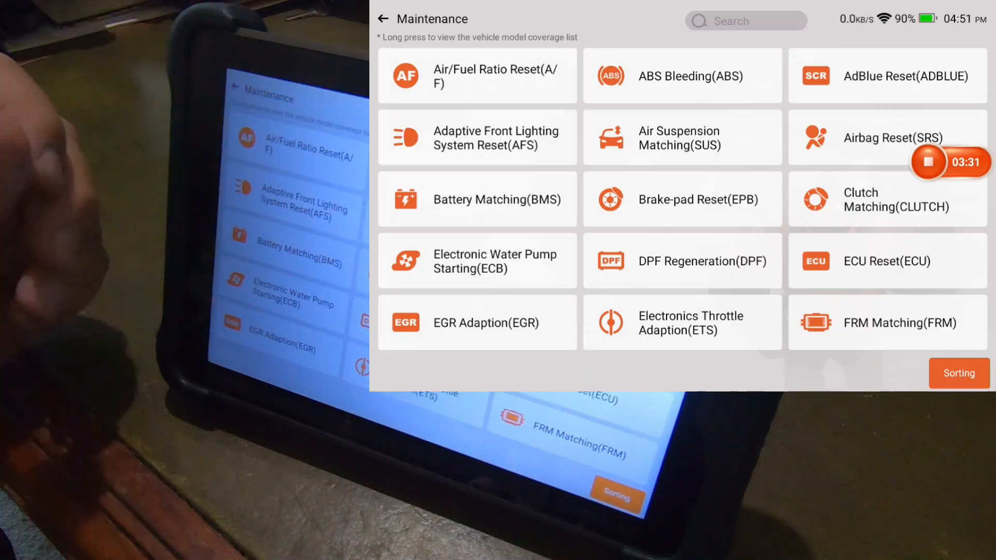
Scroll the Maintenance list, dismiss the VCI reminder, and select Air/Fuel Ratio Reset.
{"action": "scroll", "scroll_direction": "down", "scroll_amount": 3}
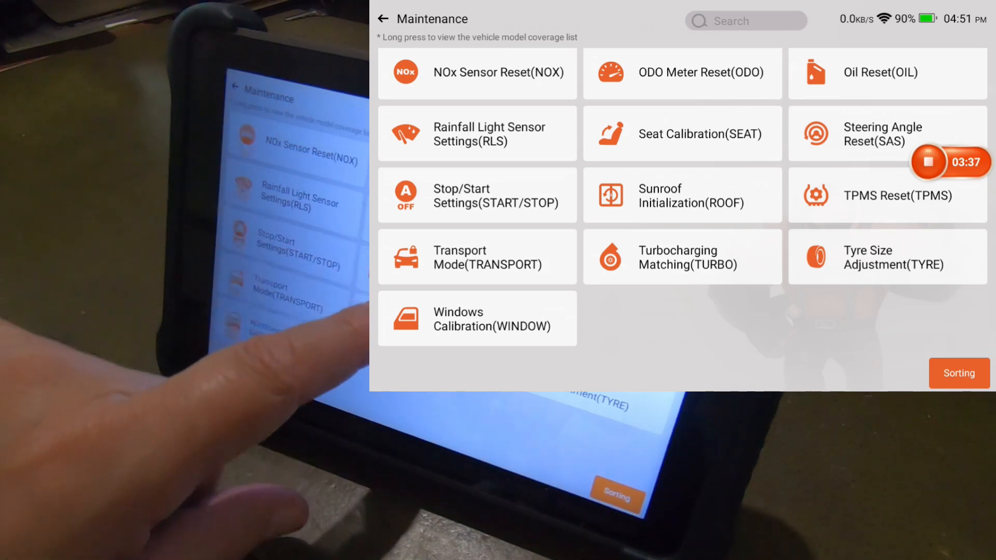
{"action": "scroll", "scroll_direction": "up", "scroll_amount": 3}
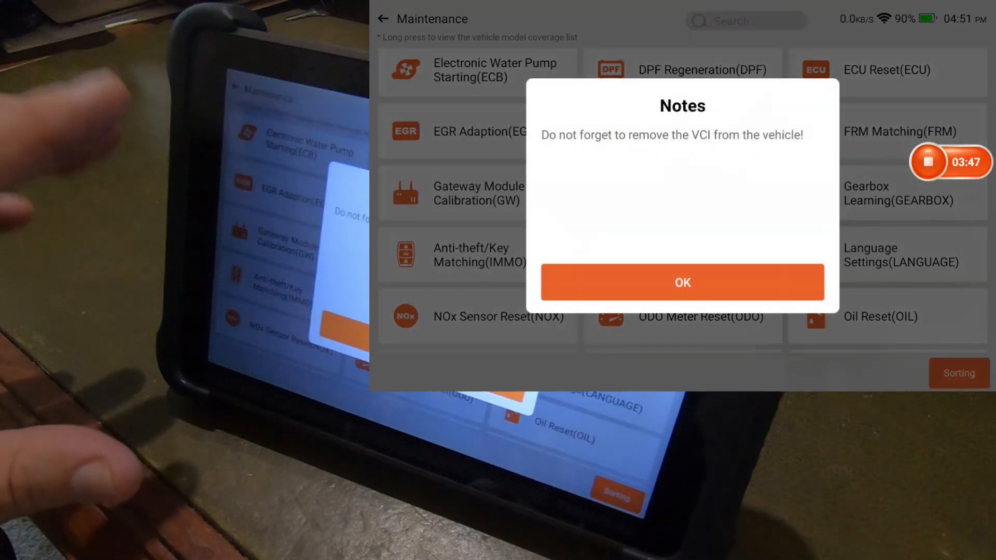
{"action": "left_click", "coordinate": [682, 282]}
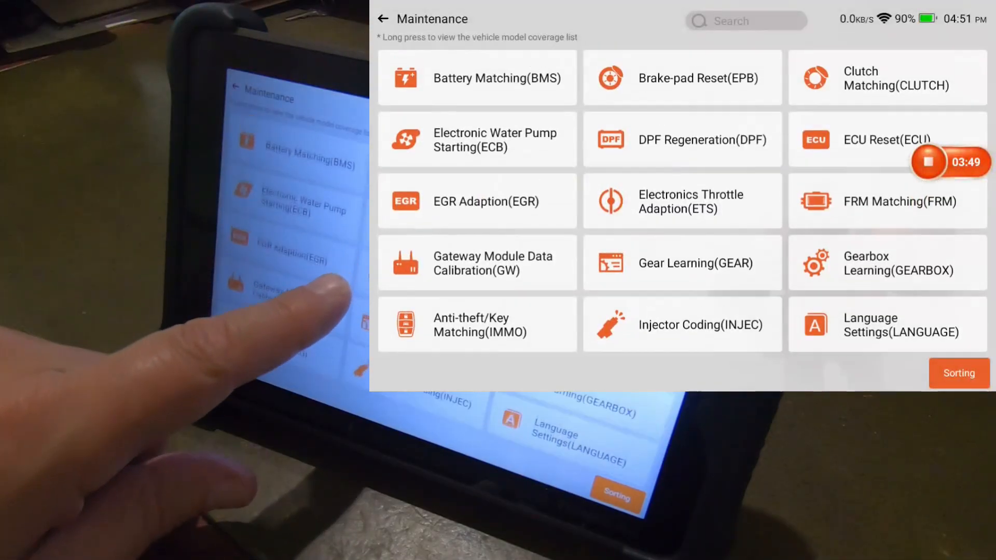
{"action": "scroll", "scroll_direction": "up", "scroll_amount": 3}
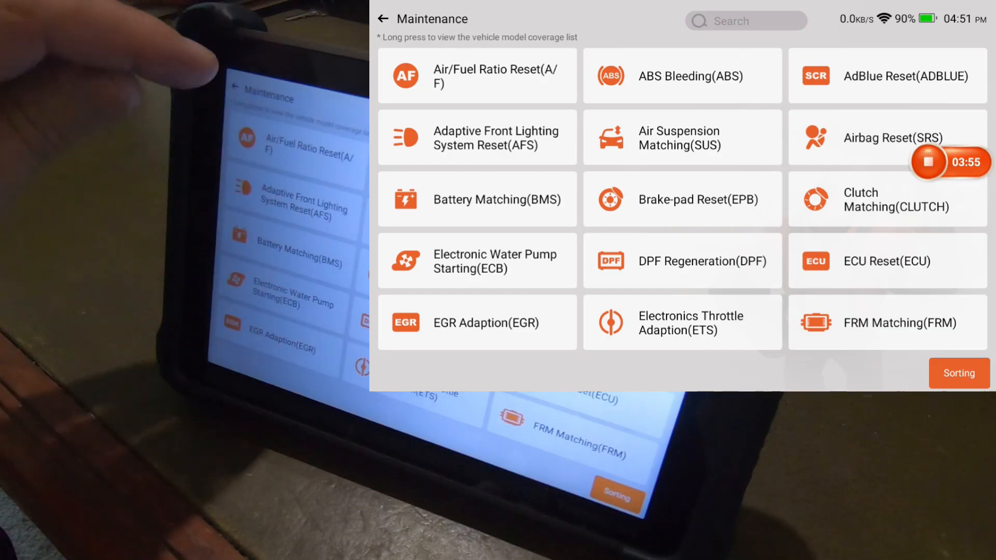
{"action": "left_click", "coordinate": [477, 75]}
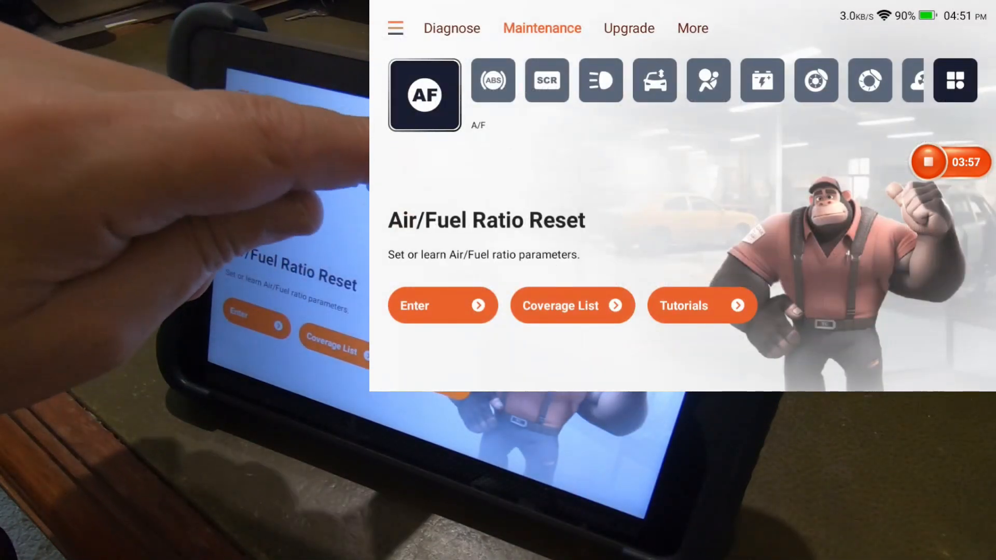
Download the VENU-Mini TPMS 1.0.2 update and return to the Application Software page.
{"action": "left_click", "coordinate": [628, 28]}
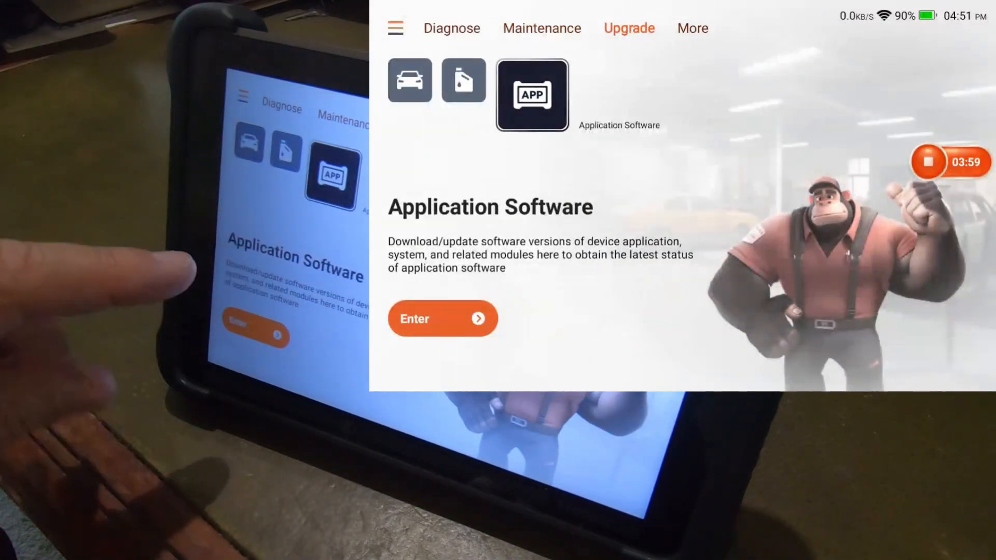
{"action": "left_click", "coordinate": [442, 318]}
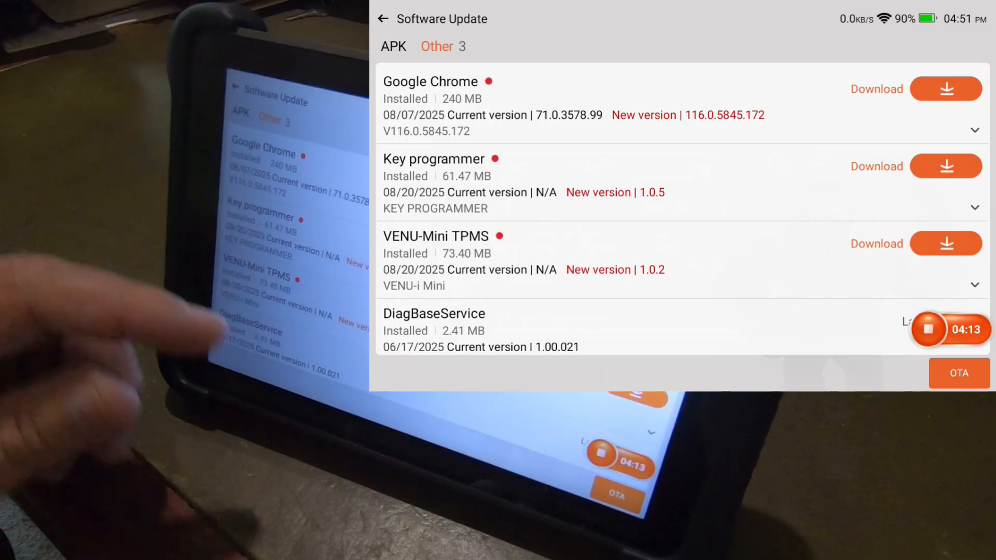
{"action": "left_click", "coordinate": [946, 243]}
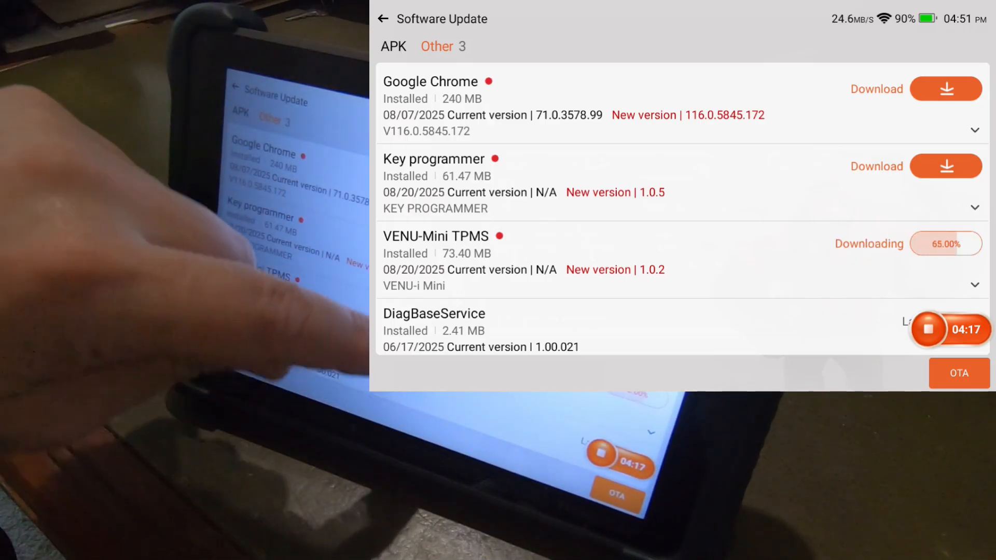
{"action": "scroll", "scroll_direction": "down", "scroll_amount": 3}
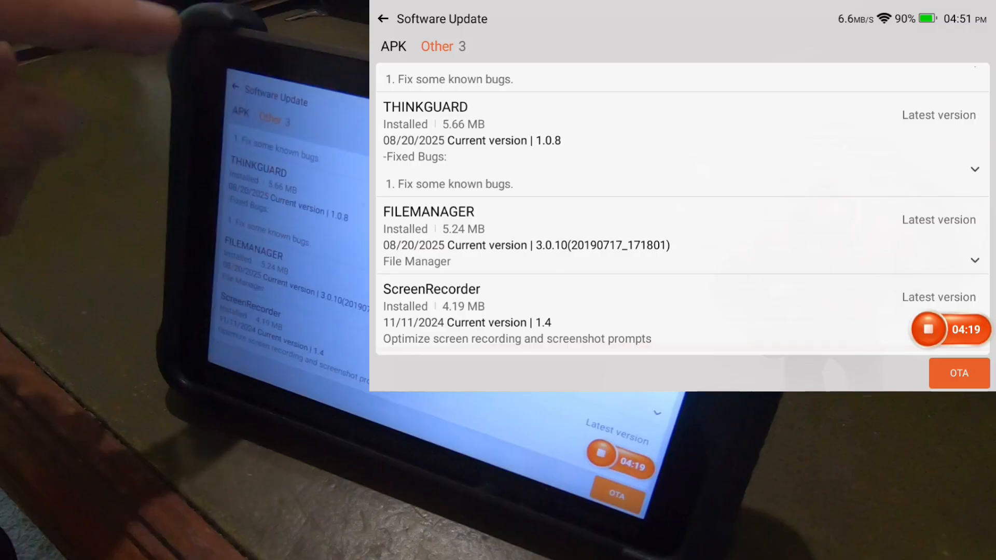
{"action": "scroll", "scroll_direction": "down", "scroll_amount": 3}
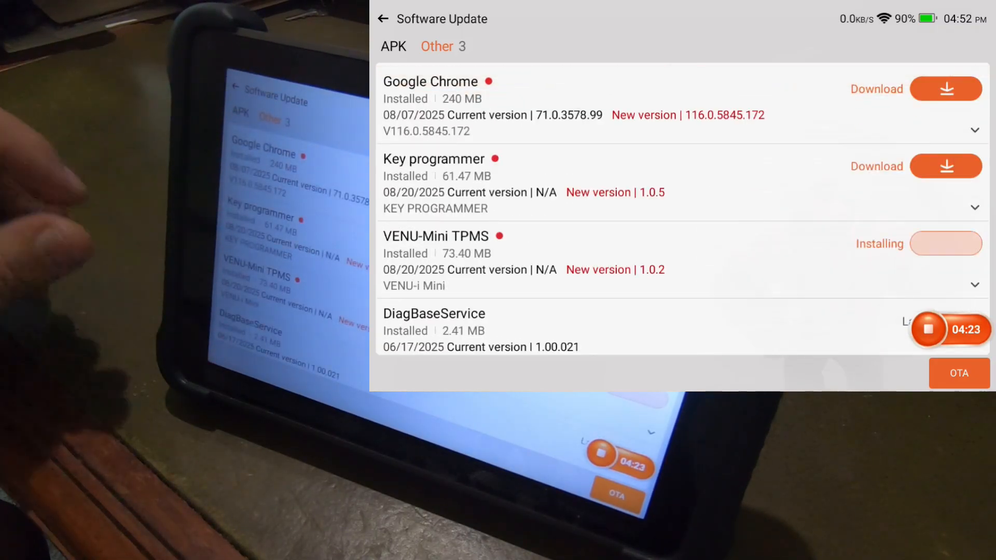
{"action": "left_click", "coordinate": [946, 166]}
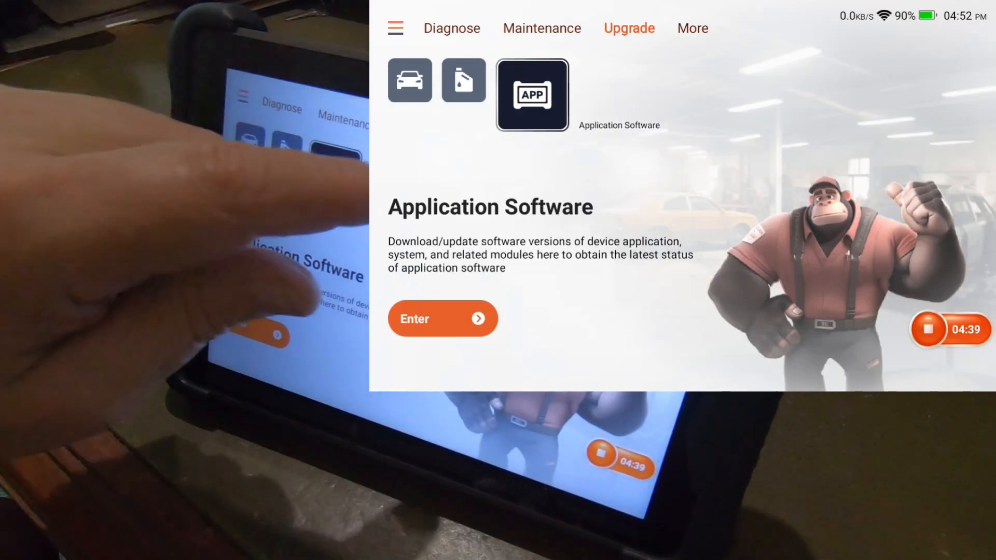
Go to the Module page from the More menu.
{"action": "left_click", "coordinate": [692, 28]}
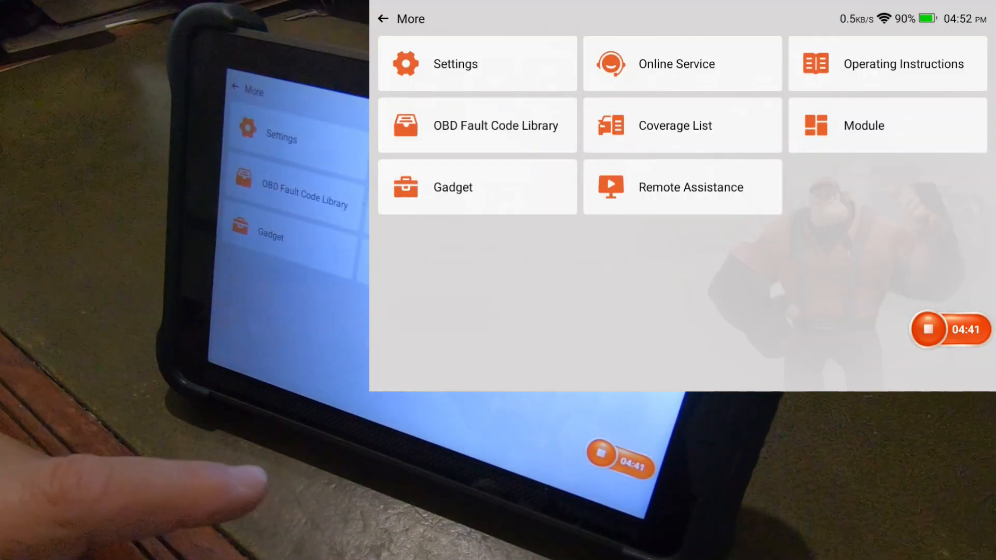
{"action": "left_click", "coordinate": [863, 125]}
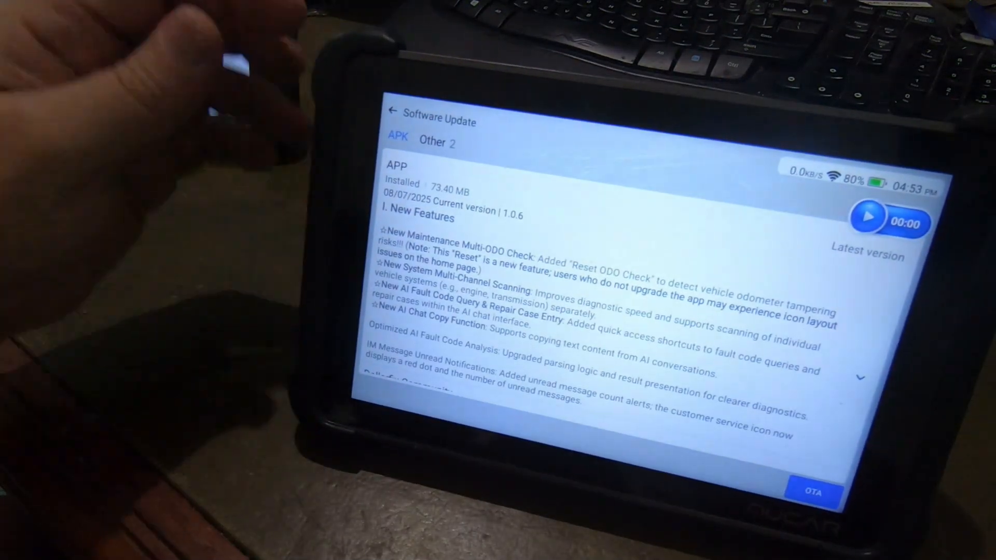
Switch to the Other tab and scroll through the other apps' updates.
{"action": "left_click", "coordinate": [432, 142]}
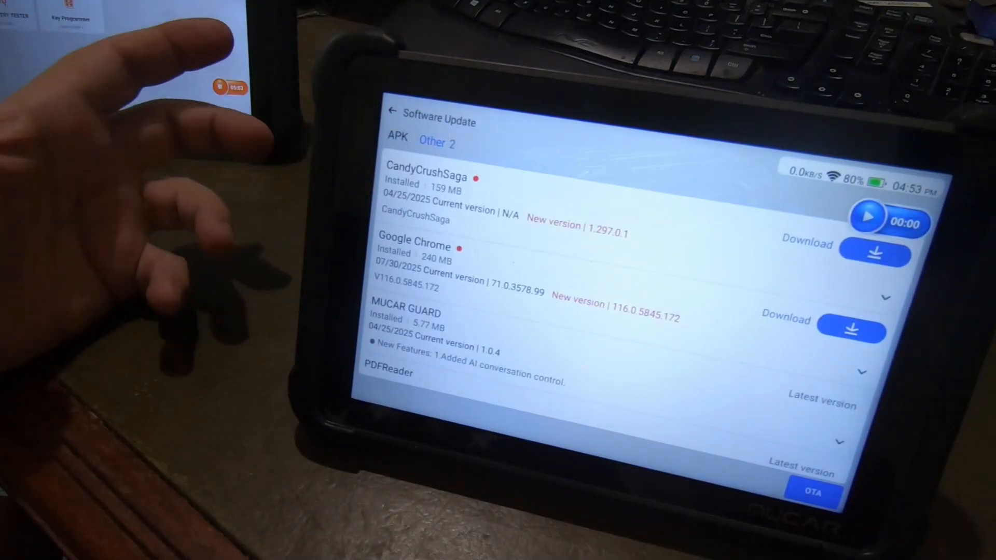
{"action": "scroll", "scroll_direction": "down", "scroll_amount": 3}
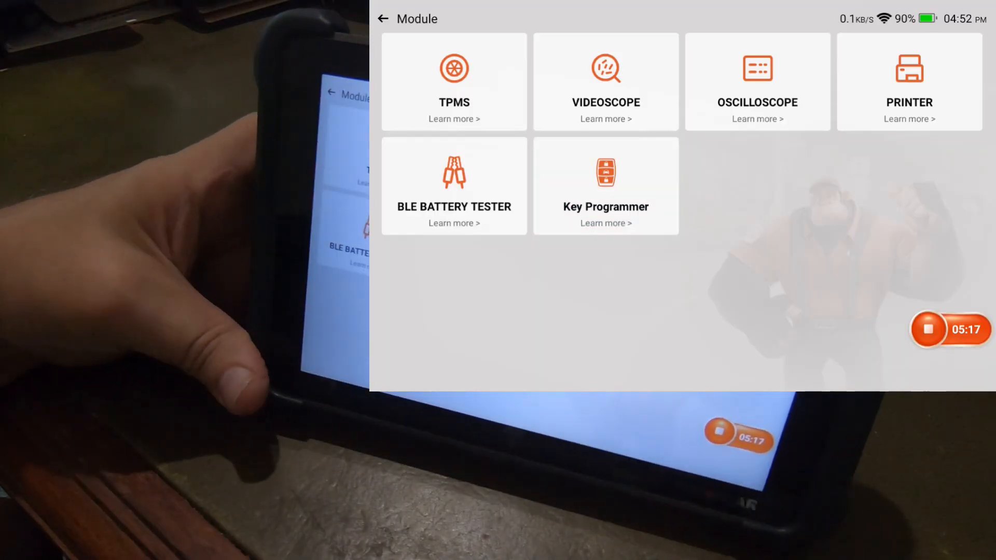
Launch Key Programmer and view its key programming, firmware and database updates.
{"action": "left_click", "coordinate": [604, 186]}
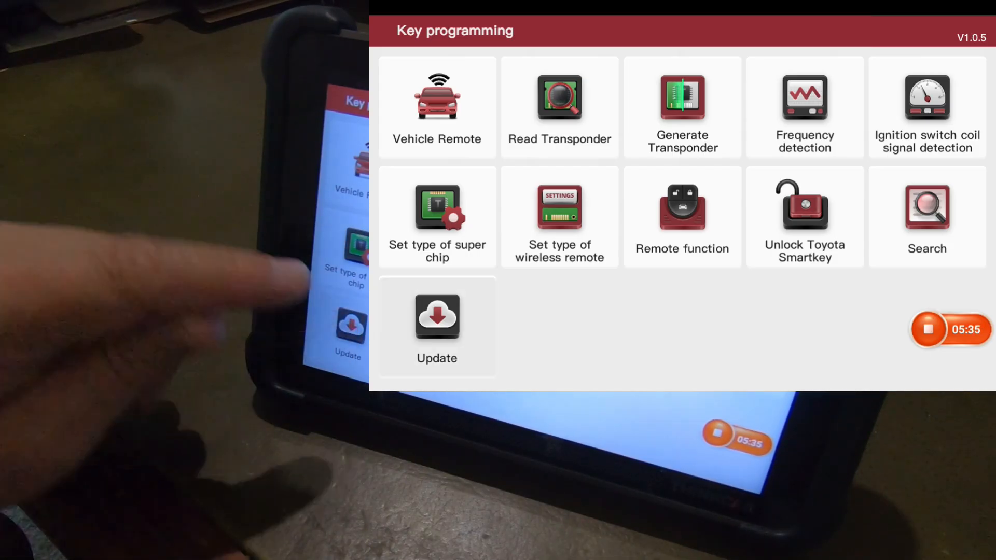
{"action": "left_click", "coordinate": [436, 316]}
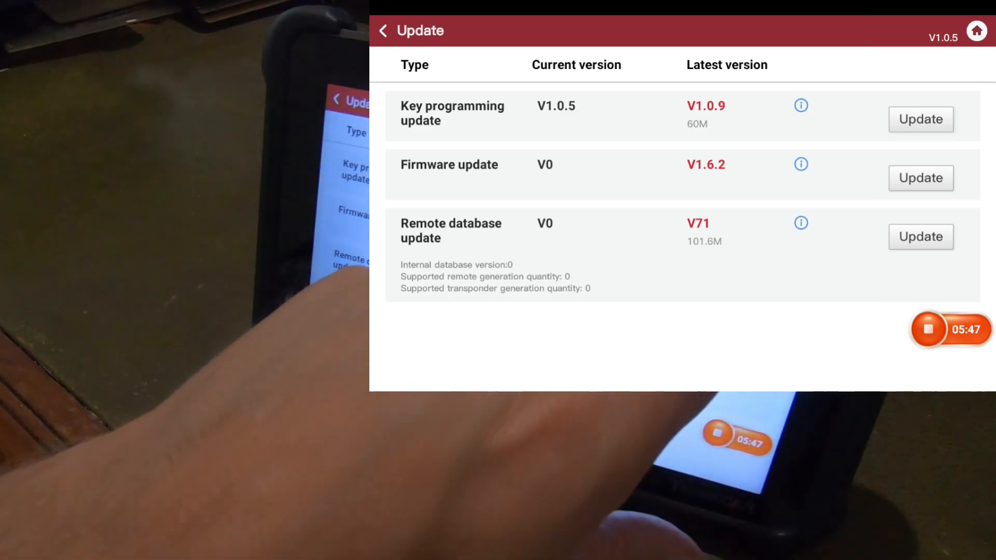
Try the V1.0.9 key programming update, dismiss the no-serial-number warning, go back.
{"action": "left_click", "coordinate": [919, 120]}
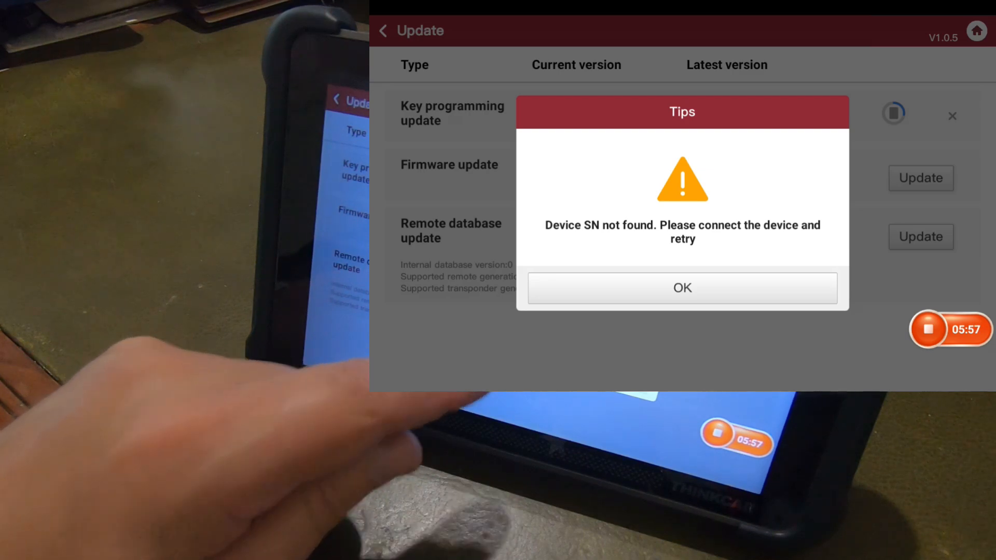
{"action": "left_click", "coordinate": [682, 288]}
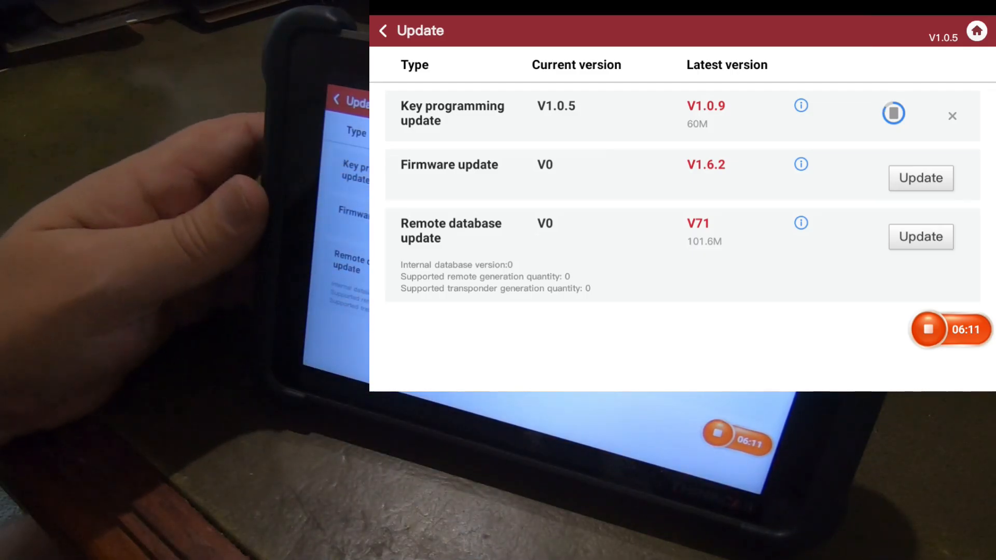
{"action": "left_click", "coordinate": [383, 31]}
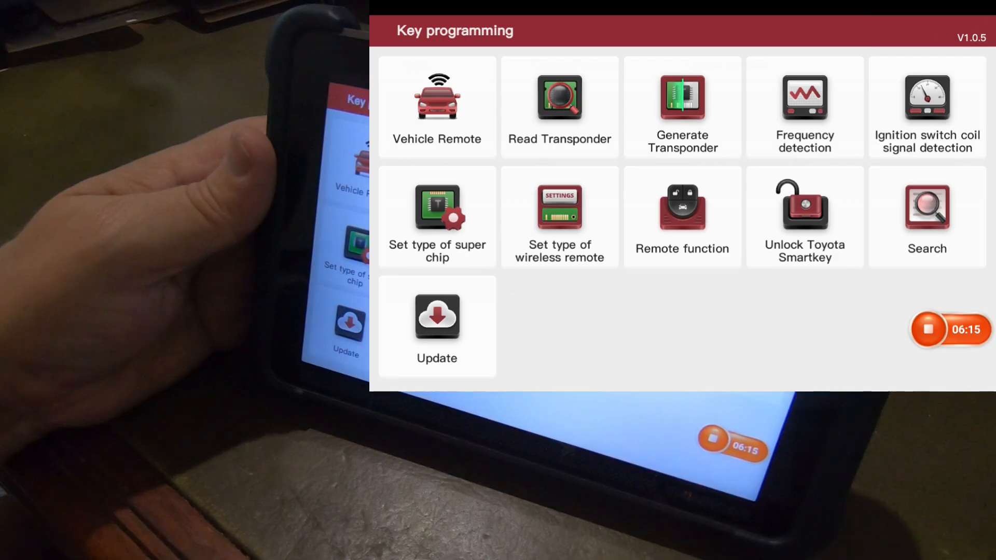
Allow app installs from this source and install the Key Programmer update.
{"action": "left_click", "coordinate": [437, 316]}
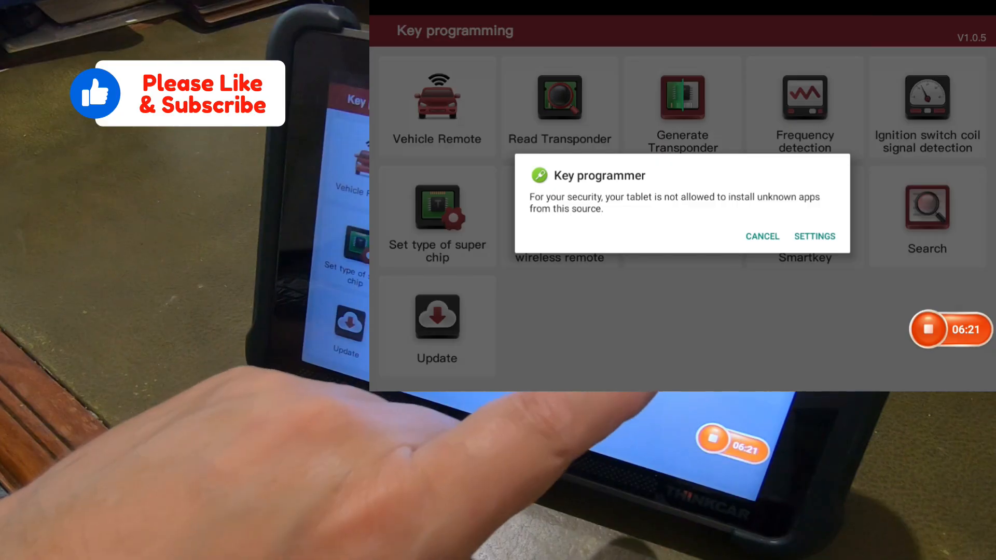
{"action": "left_click", "coordinate": [815, 237]}
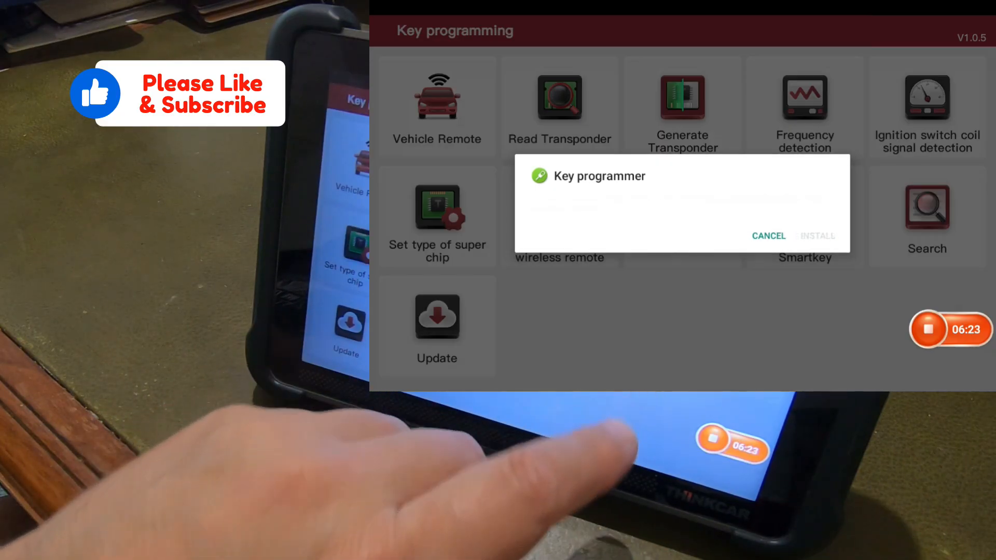
{"action": "left_click", "coordinate": [818, 236]}
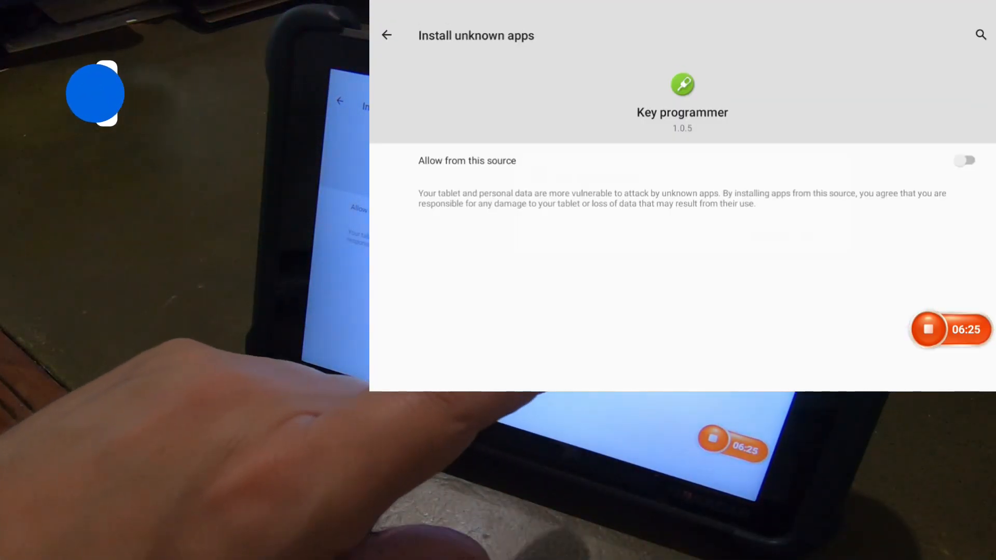
{"action": "left_click", "coordinate": [964, 160]}
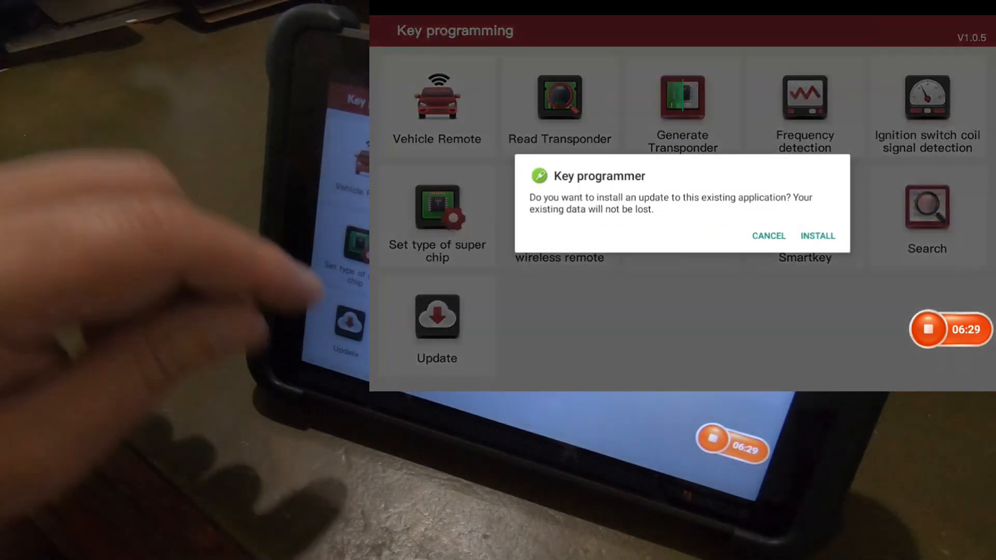
{"action": "left_click", "coordinate": [817, 236]}
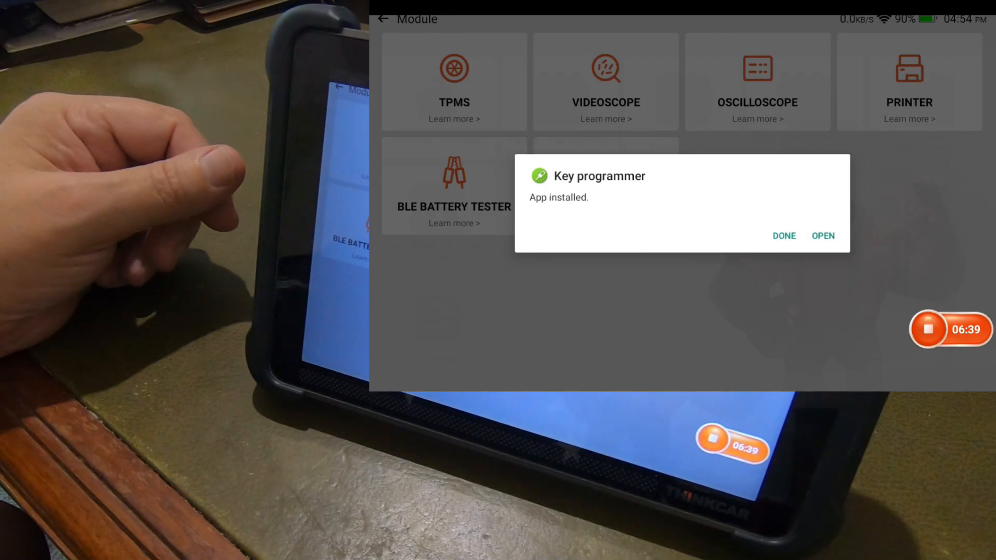
{"action": "left_click", "coordinate": [822, 236]}
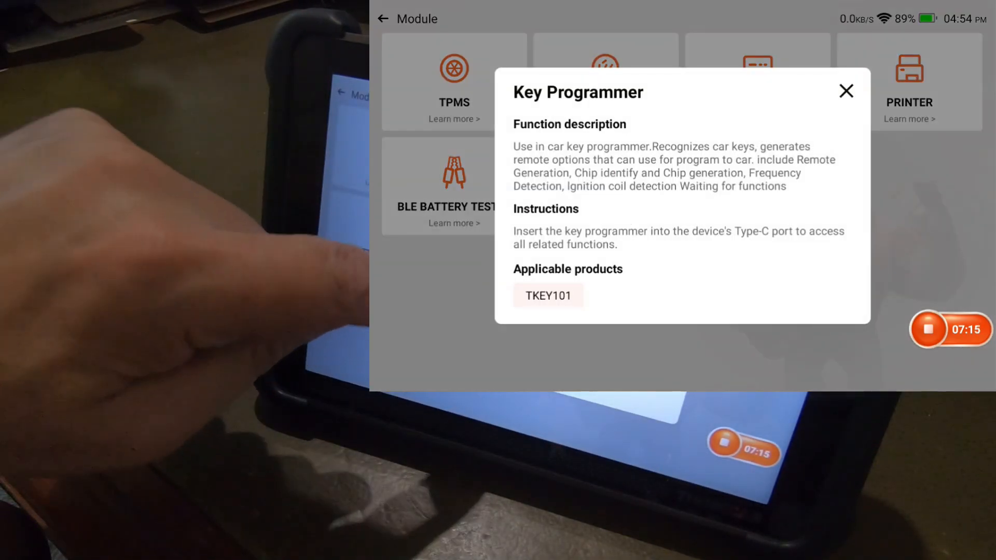
Reread the Key Programmer description (applicable product TKEY101), then back out to Diagnose home.
{"action": "left_click", "coordinate": [846, 91]}
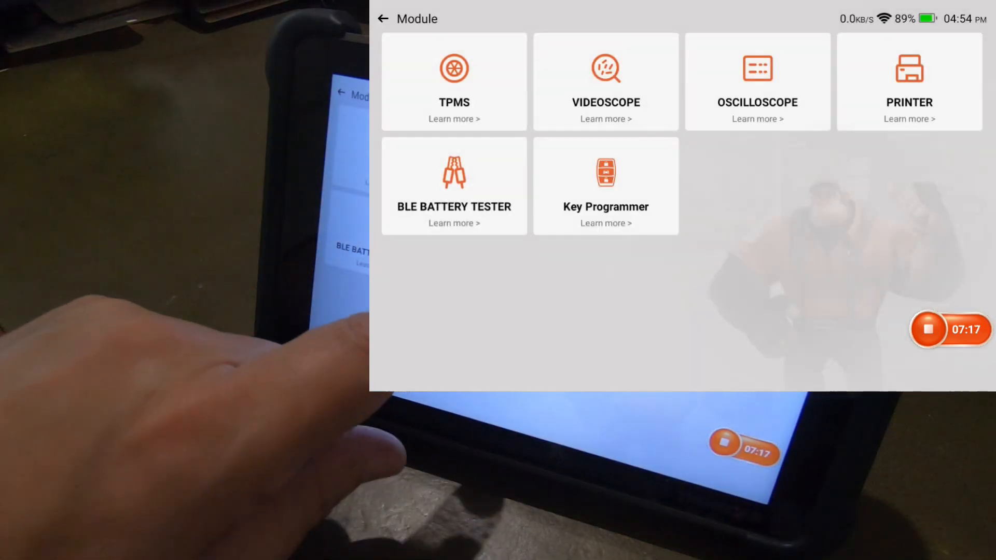
{"action": "left_click", "coordinate": [605, 223]}
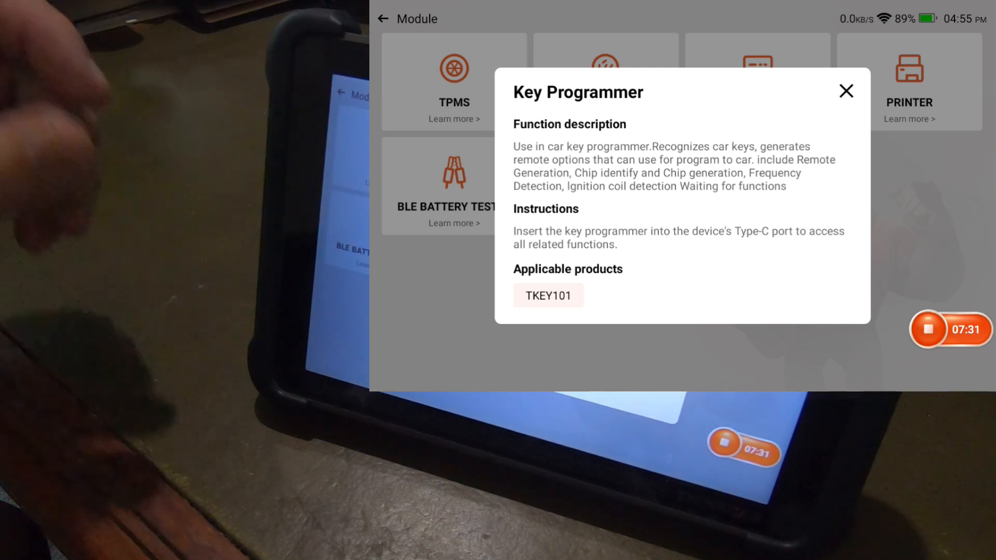
{"action": "left_click", "coordinate": [846, 90]}
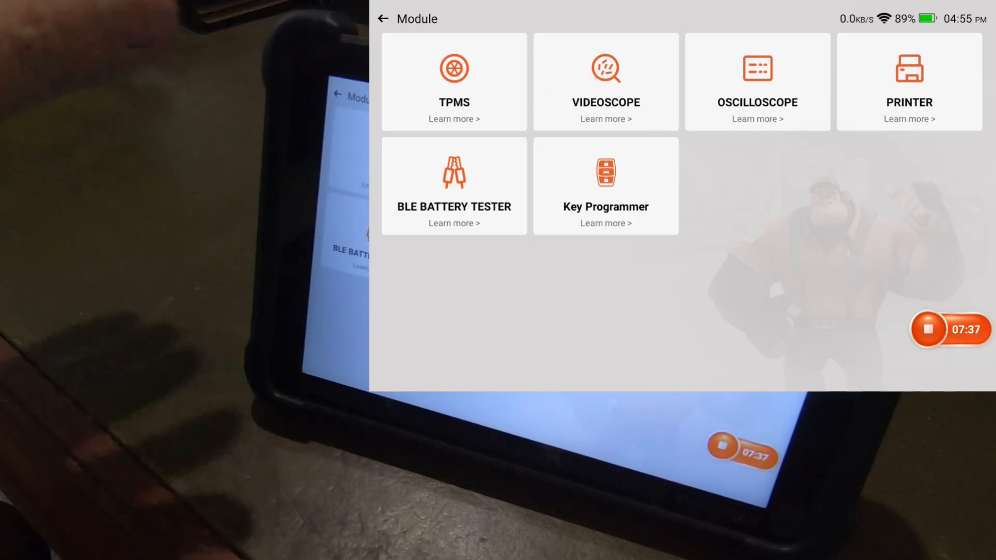
{"action": "left_click", "coordinate": [382, 18]}
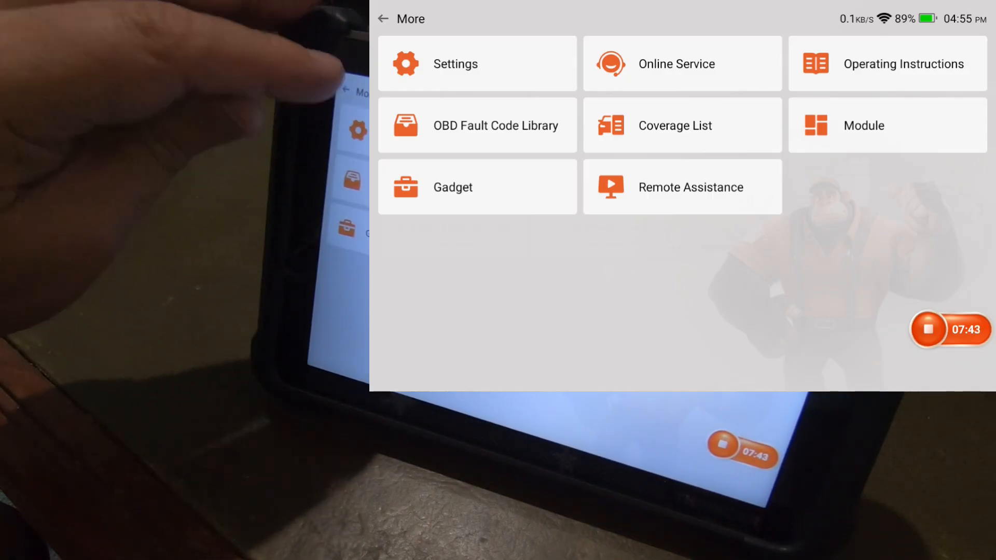
{"action": "left_click", "coordinate": [456, 63]}
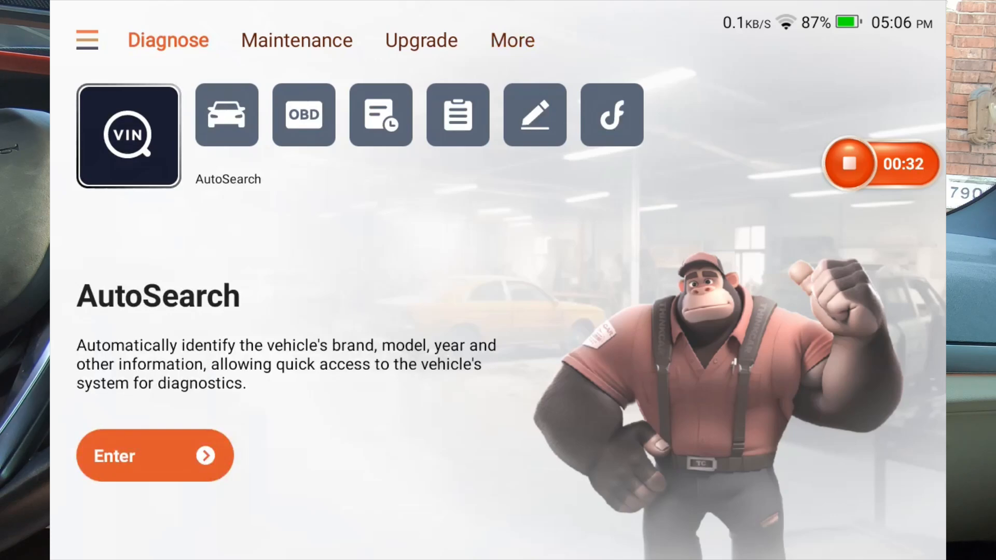
AutoSearch the 2019 BMW X3 sDrive30i and start a Smart Scan of its systems.
{"action": "left_click", "coordinate": [155, 456]}
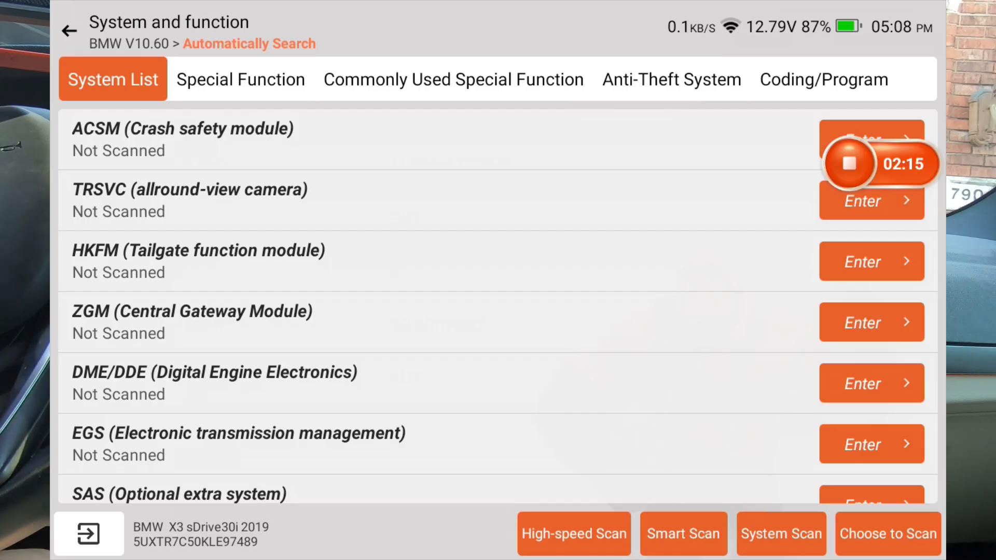
{"action": "left_click", "coordinate": [781, 534]}
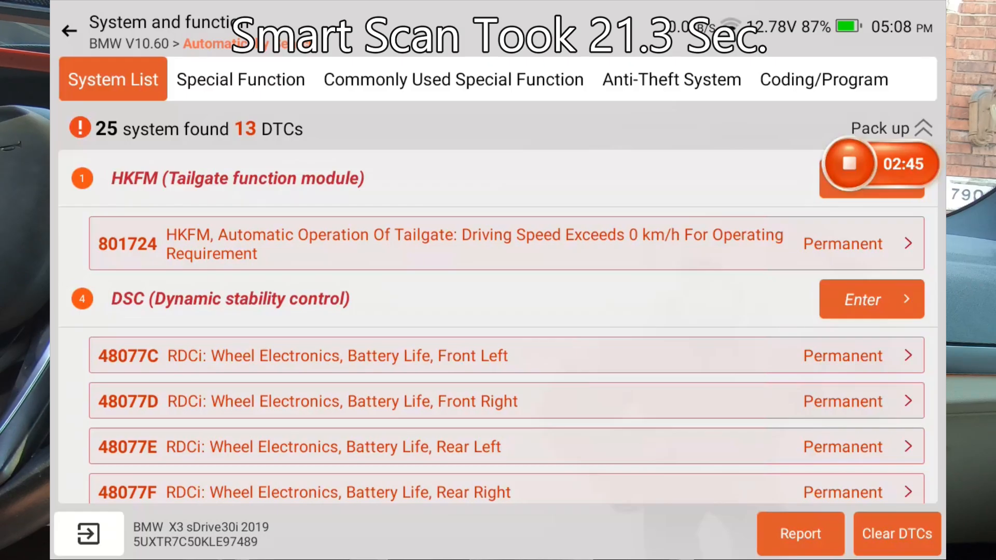
Scroll through the Smart Scan system list showing 25 systems and 13 DTCs.
{"action": "scroll", "scroll_direction": "down", "scroll_amount": 3}
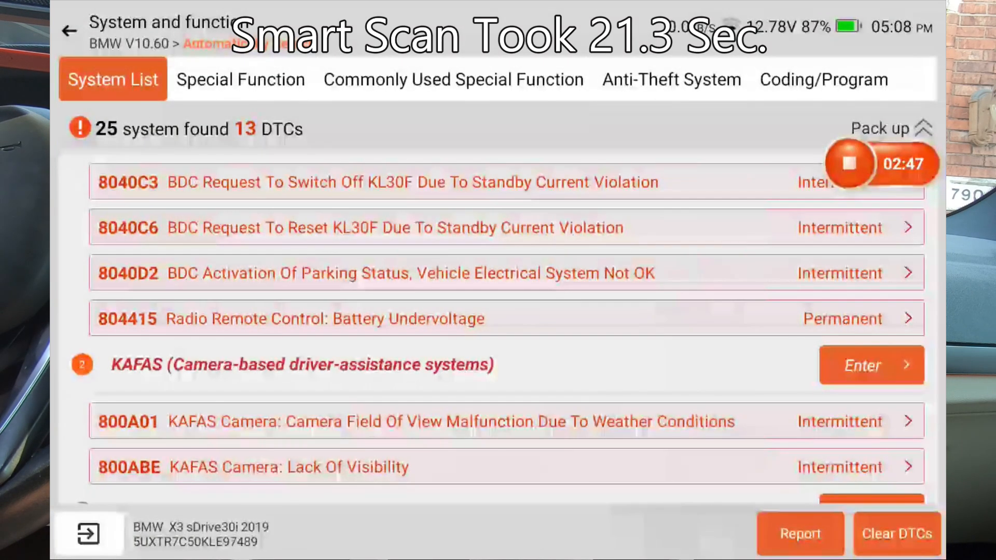
{"action": "scroll", "scroll_direction": "down", "scroll_amount": 3}
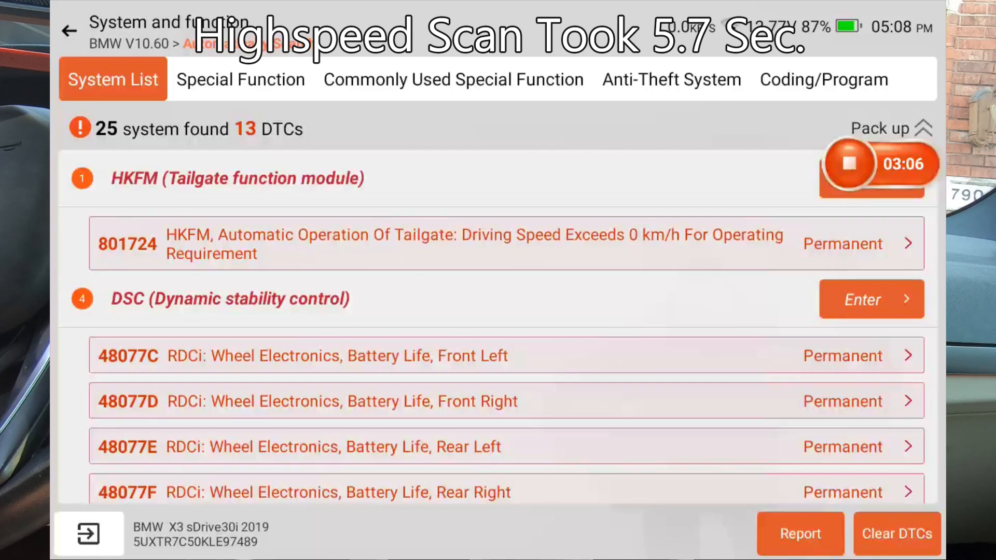
Scroll through the High-speed Scan results, including the HKFM and DSC fault codes.
{"action": "scroll", "scroll_direction": "down", "scroll_amount": 3}
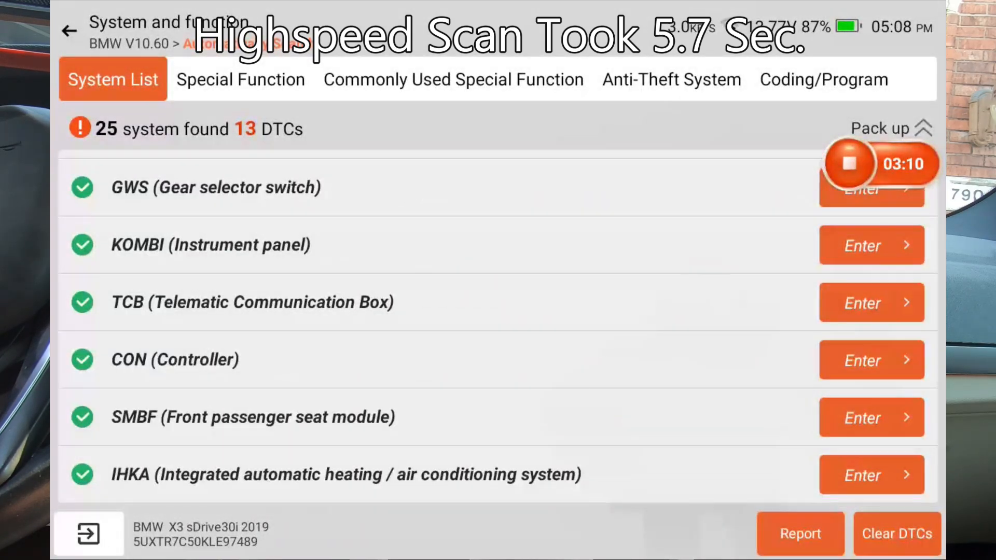
{"action": "scroll", "scroll_direction": "down", "scroll_amount": 3}
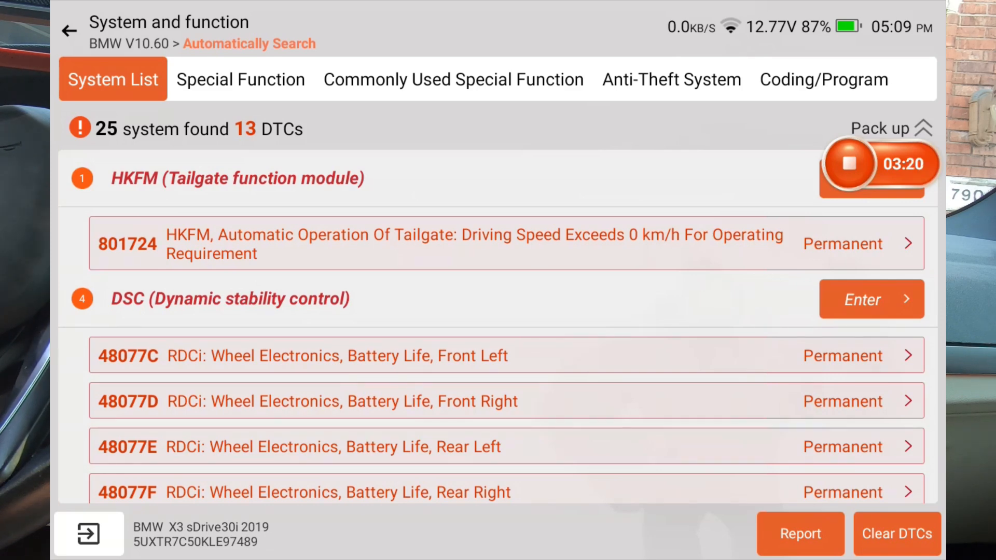
View the BMW's vehicle information page, then choose End Diagnosis.
{"action": "left_click", "coordinate": [880, 128]}
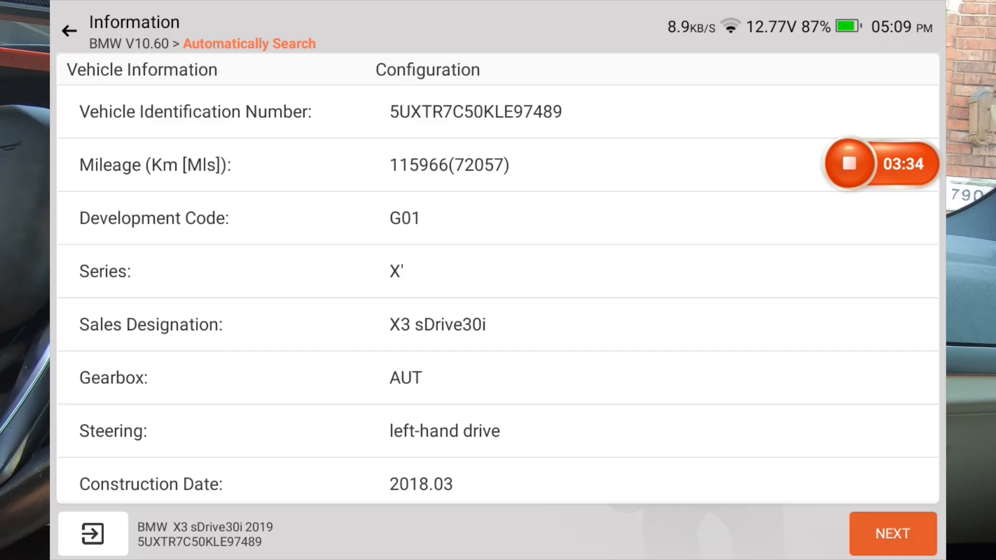
{"action": "left_click", "coordinate": [892, 534]}
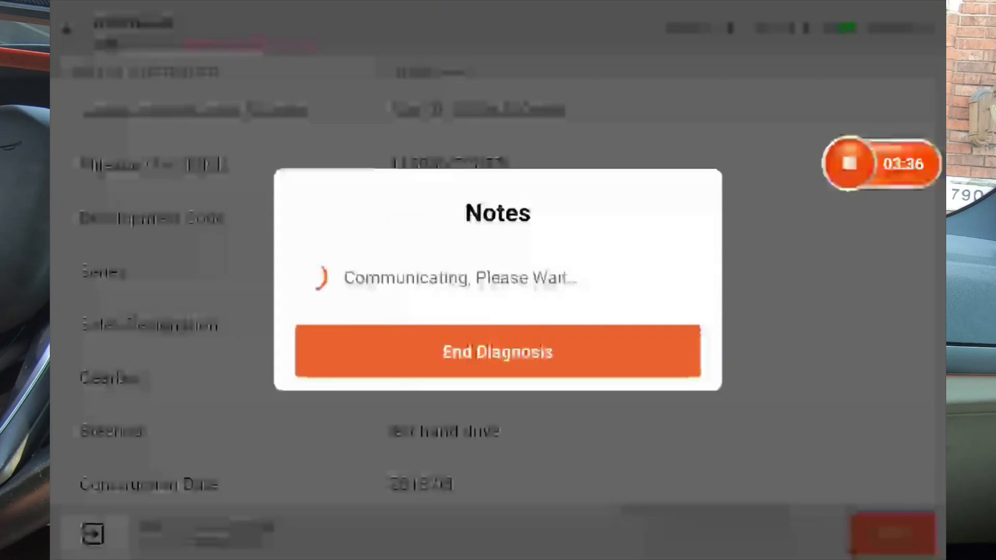
{"action": "left_click", "coordinate": [498, 352]}
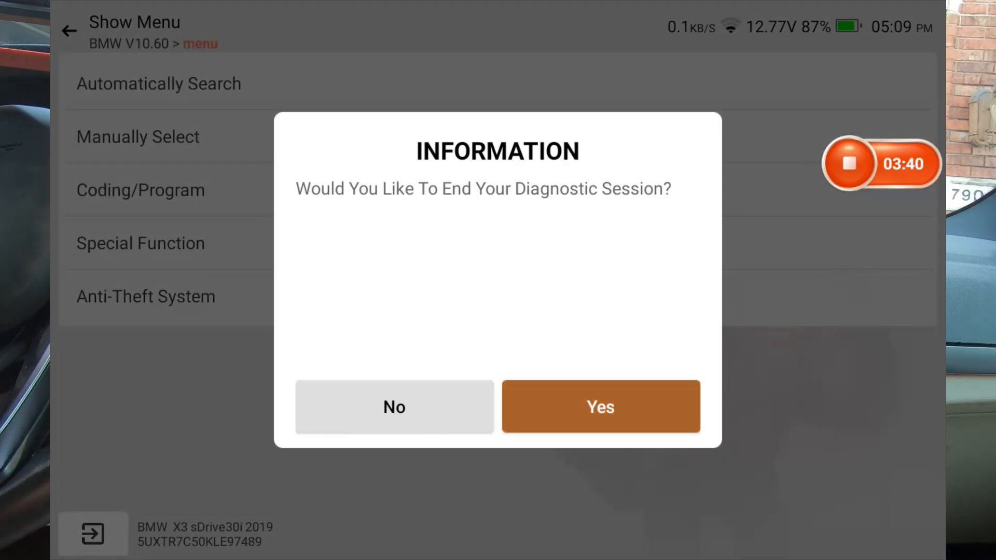
Confirm ending the session and preview the VIN, Report and Feedback home tools.
{"action": "left_click", "coordinate": [600, 407]}
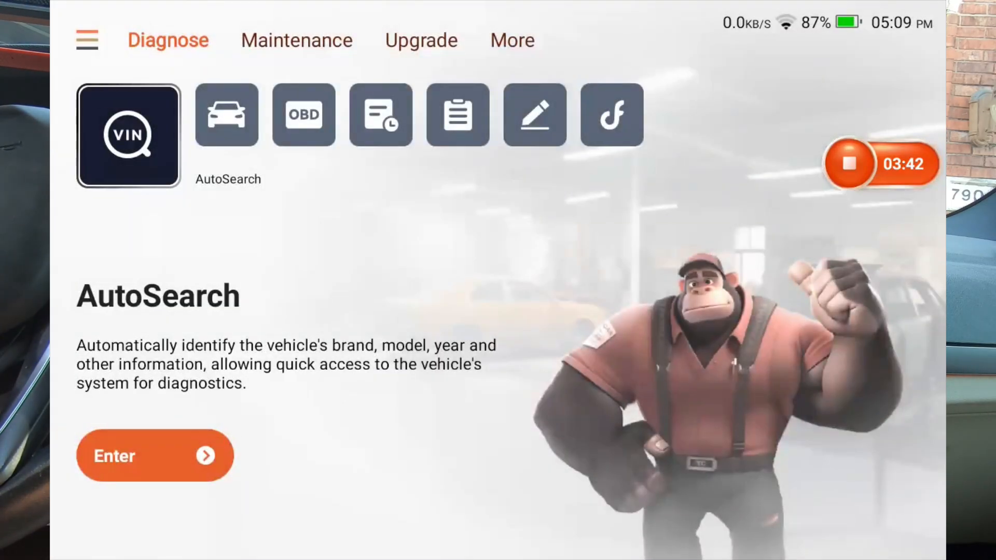
{"action": "left_click", "coordinate": [205, 115]}
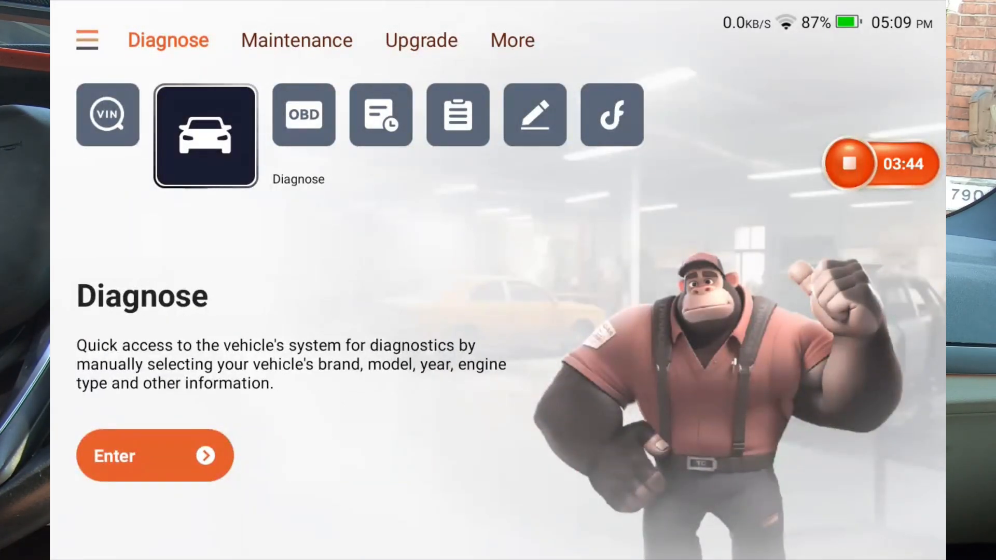
{"action": "left_click", "coordinate": [447, 115]}
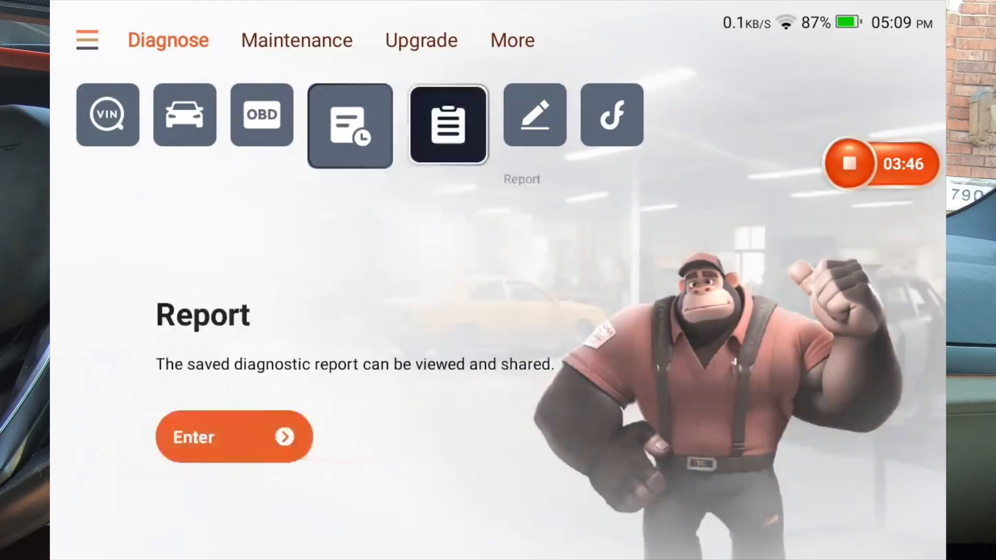
{"action": "left_click", "coordinate": [590, 136]}
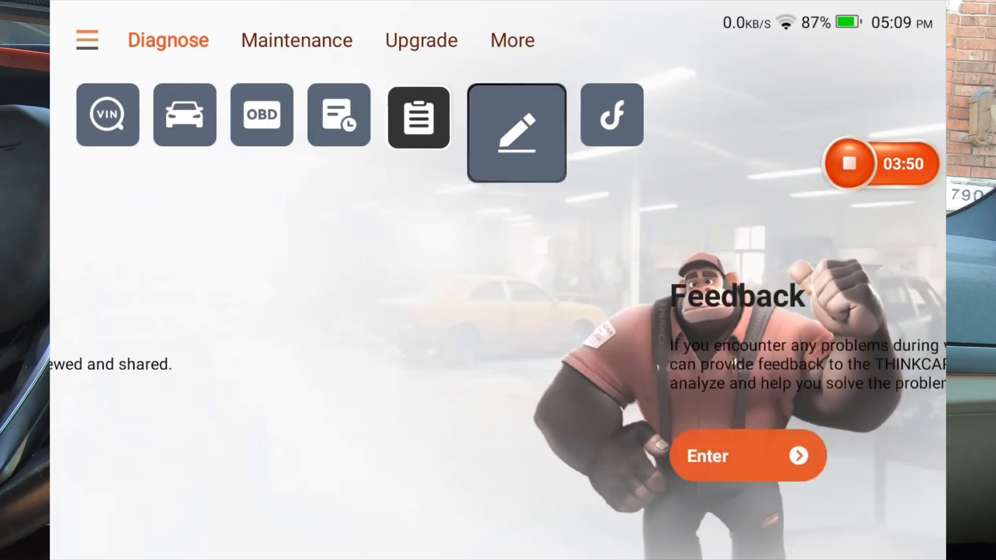
{"action": "left_click", "coordinate": [296, 40]}
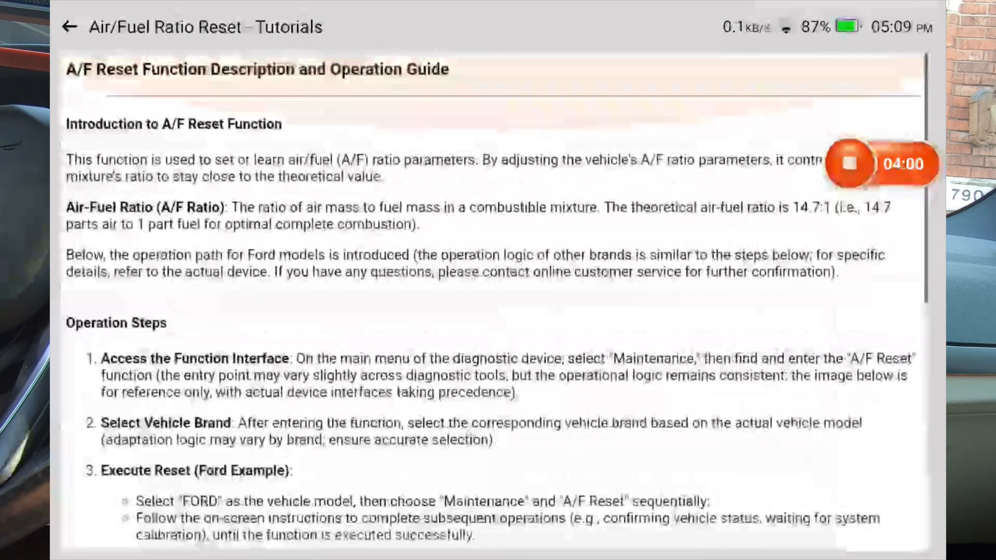
Leave the Air/Fuel Ratio Reset tutorial and read the ABS Bleeding tutorial.
{"action": "left_click", "coordinate": [70, 27]}
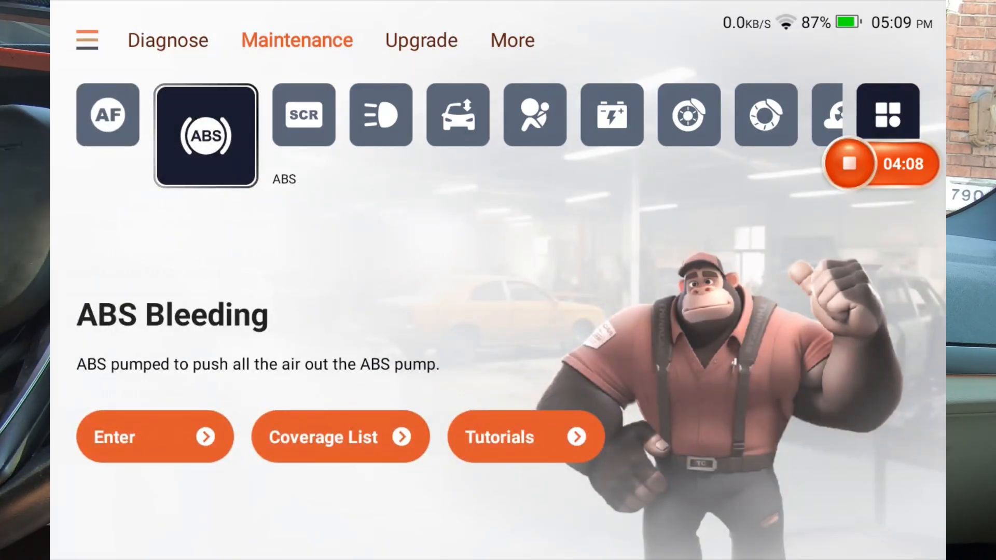
{"action": "left_click", "coordinate": [525, 436]}
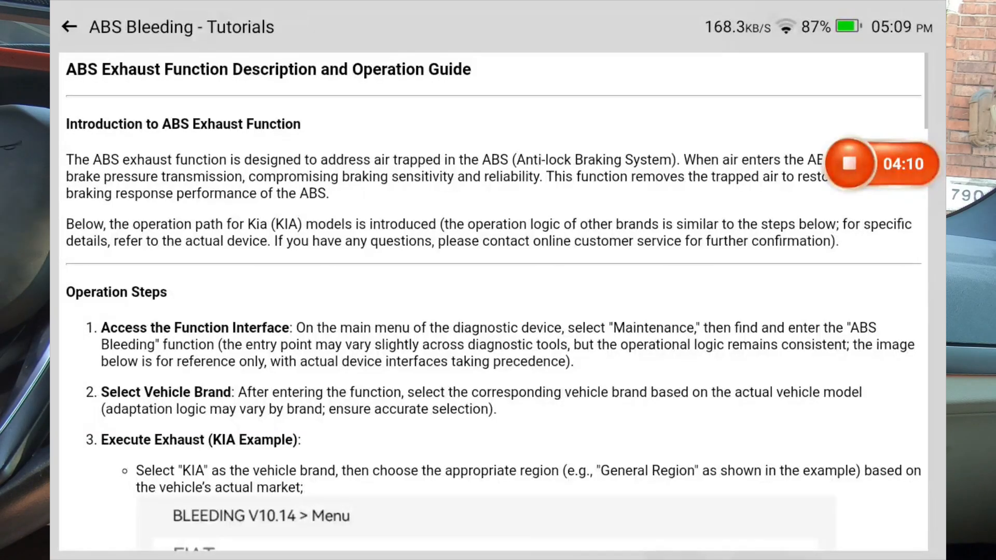
{"action": "scroll", "scroll_direction": "down", "scroll_amount": 3}
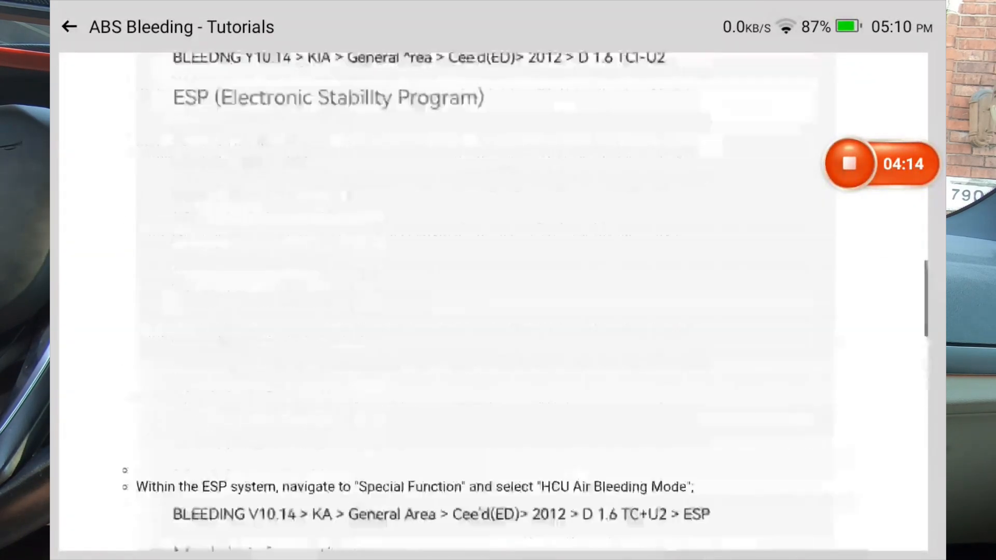
{"action": "left_click", "coordinate": [68, 26]}
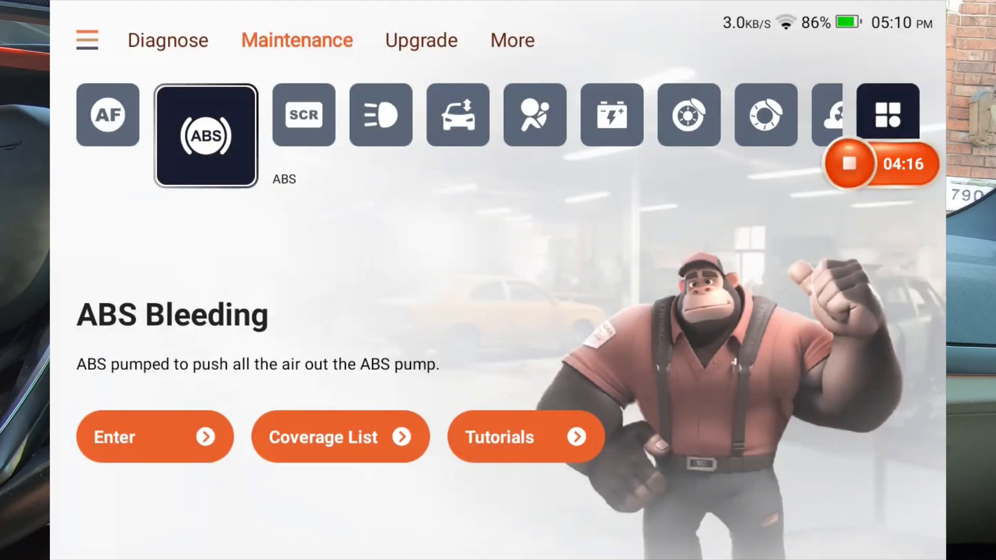
Select Battery Matching and read its tutorial.
{"action": "left_click", "coordinate": [589, 114]}
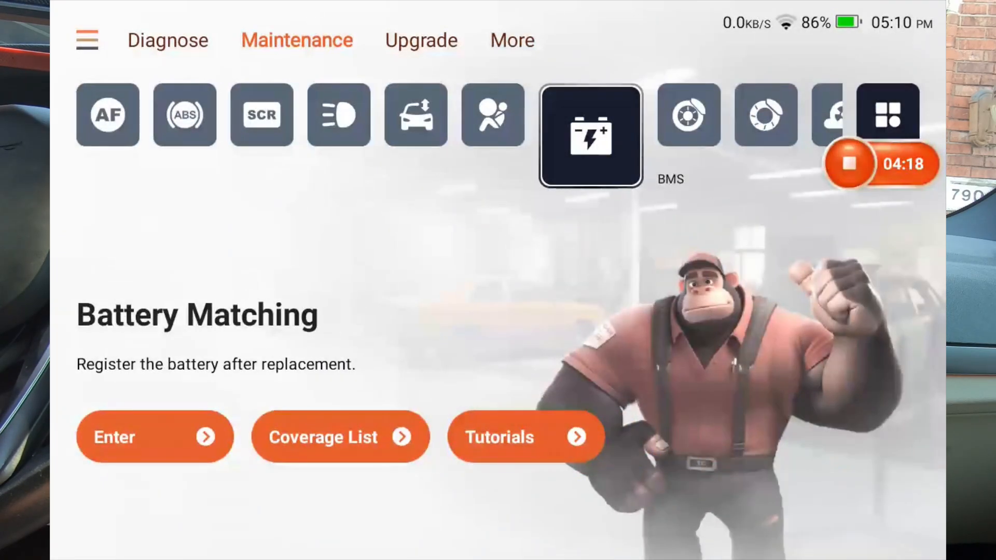
{"action": "left_click", "coordinate": [526, 437]}
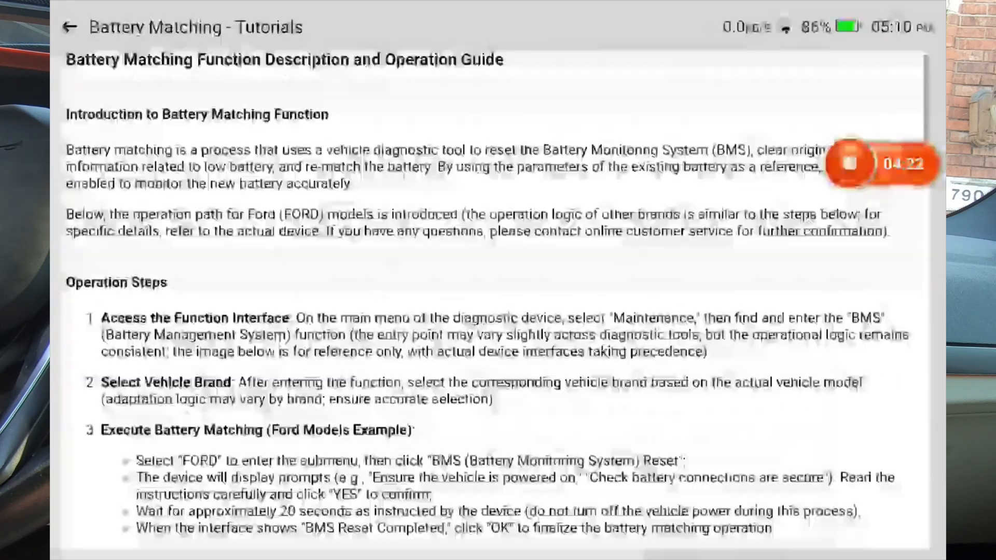
{"action": "left_click", "coordinate": [70, 28]}
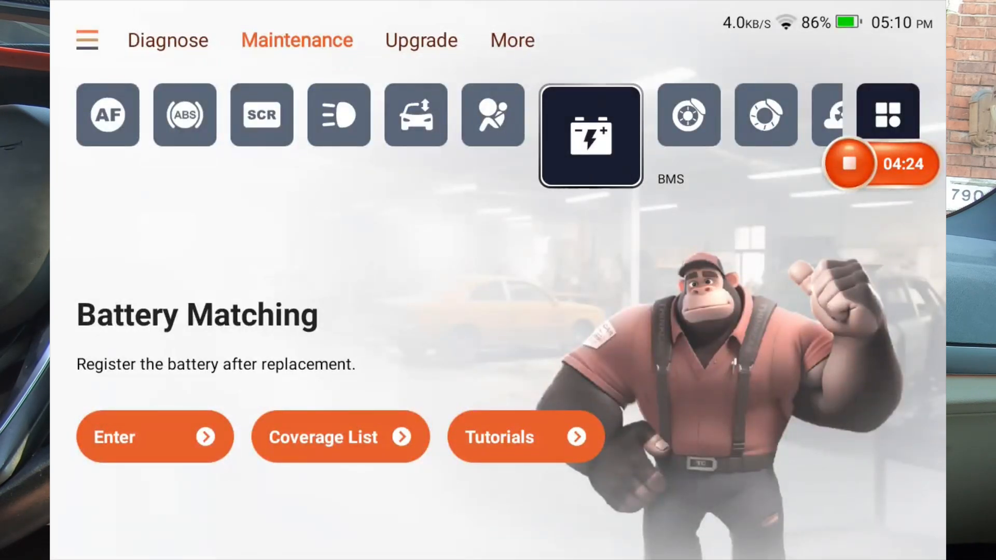
{"action": "left_click", "coordinate": [512, 40]}
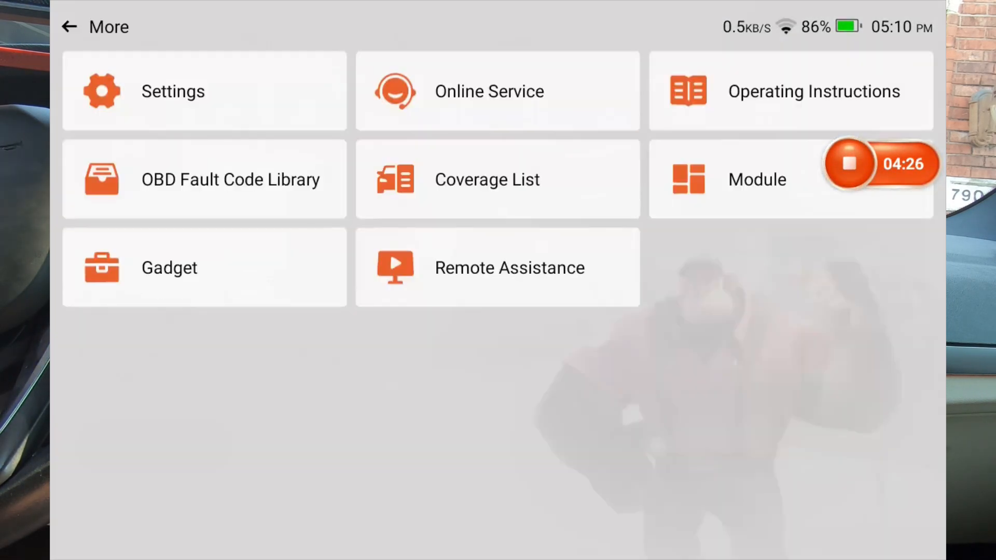
Return home and reopen the BMW X3 system list with 25 systems and 13 DTCs.
{"action": "left_click", "coordinate": [755, 179]}
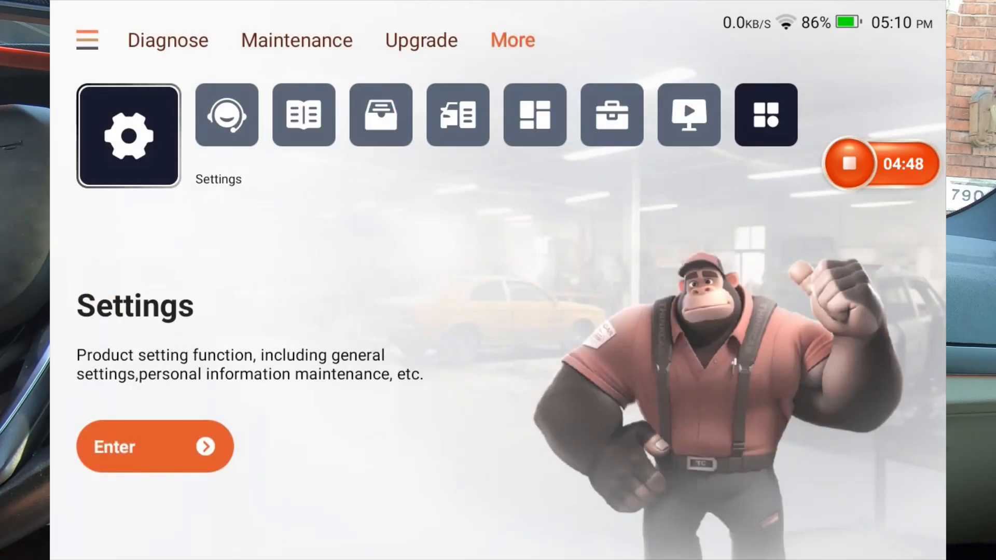
{"action": "left_click", "coordinate": [168, 39]}
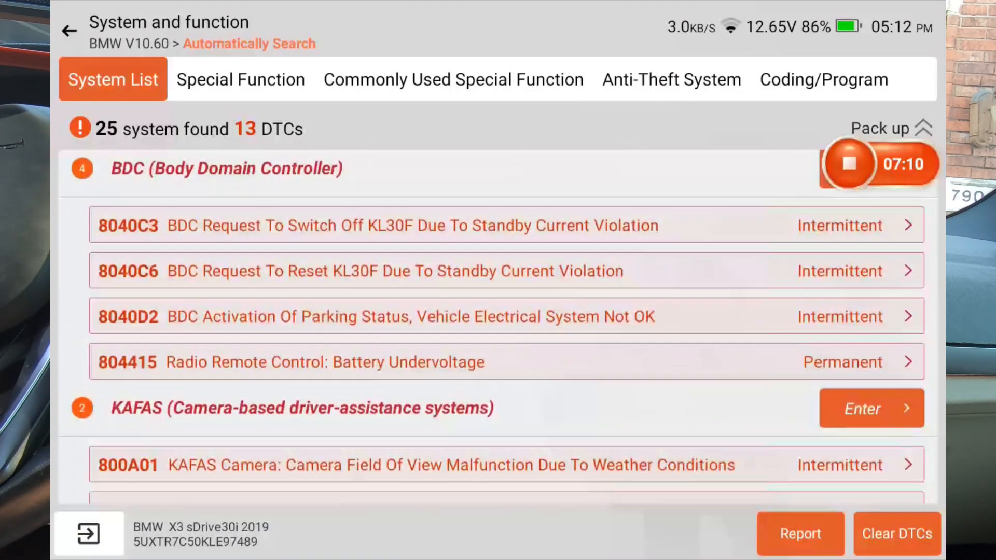
Scroll to KAFAS and read its fault code 800A01 with definition and symptoms.
{"action": "scroll", "scroll_direction": "up", "scroll_amount": 3}
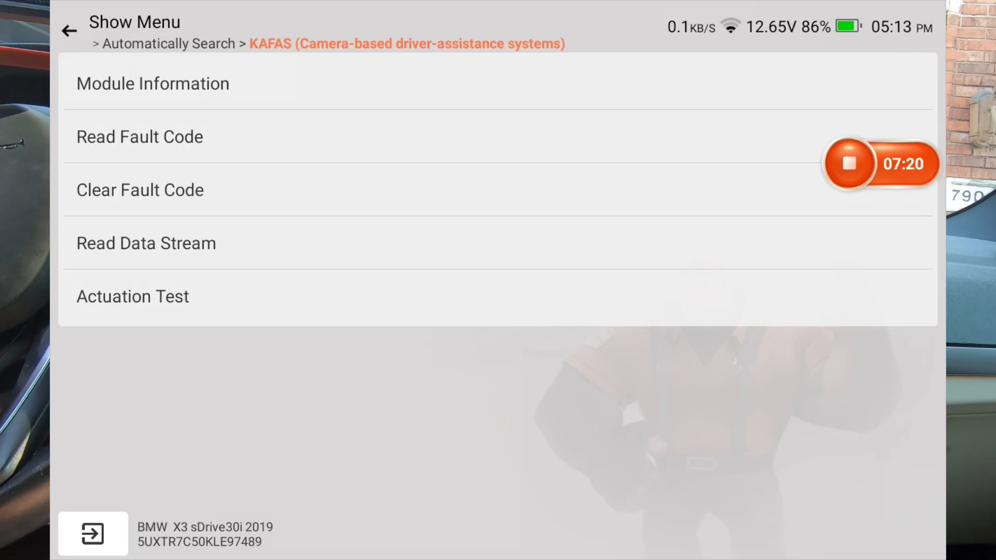
{"action": "left_click", "coordinate": [140, 137]}
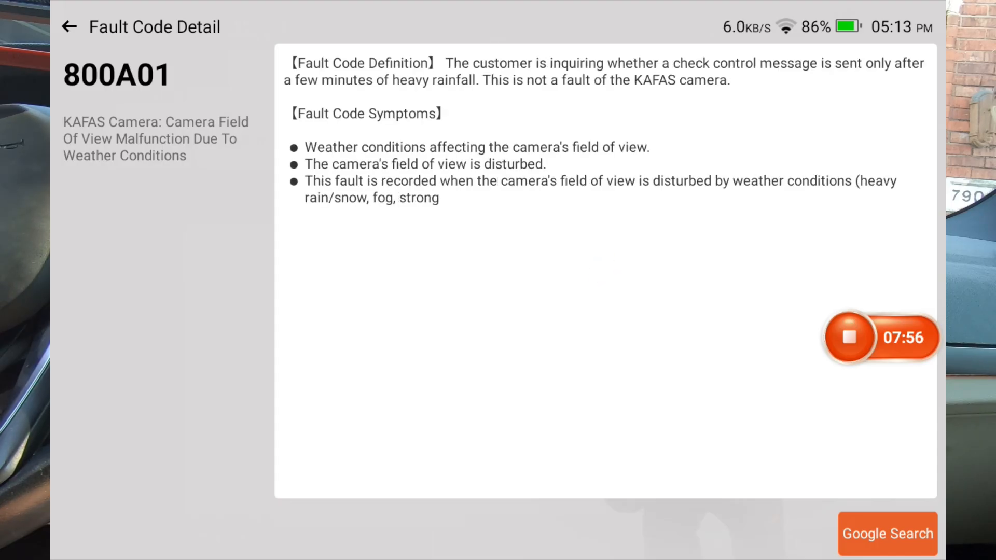
Read the rest of the 800A01 repair guide and the KAFAS data stream, then back out to System List.
{"action": "scroll", "scroll_direction": "down", "scroll_amount": 3}
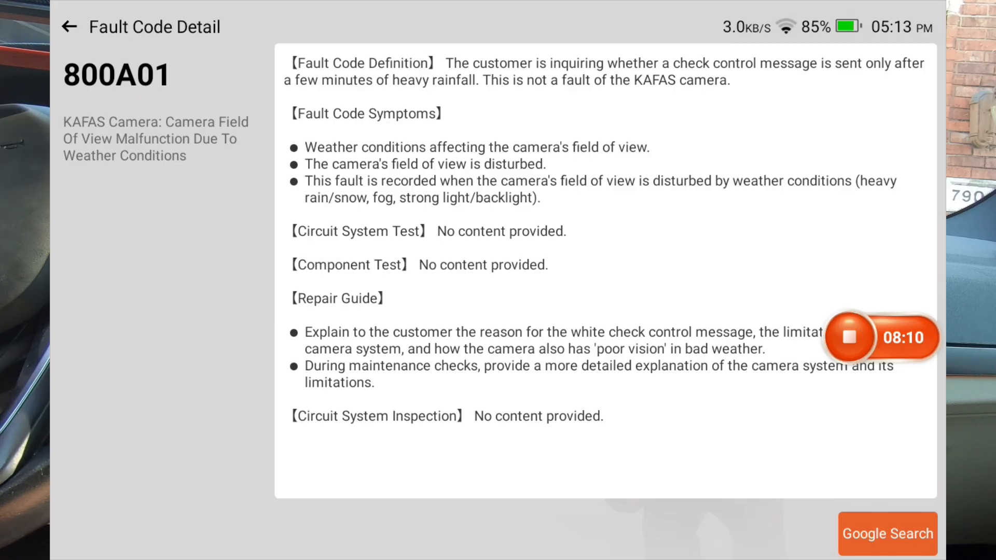
{"action": "left_click", "coordinate": [70, 27]}
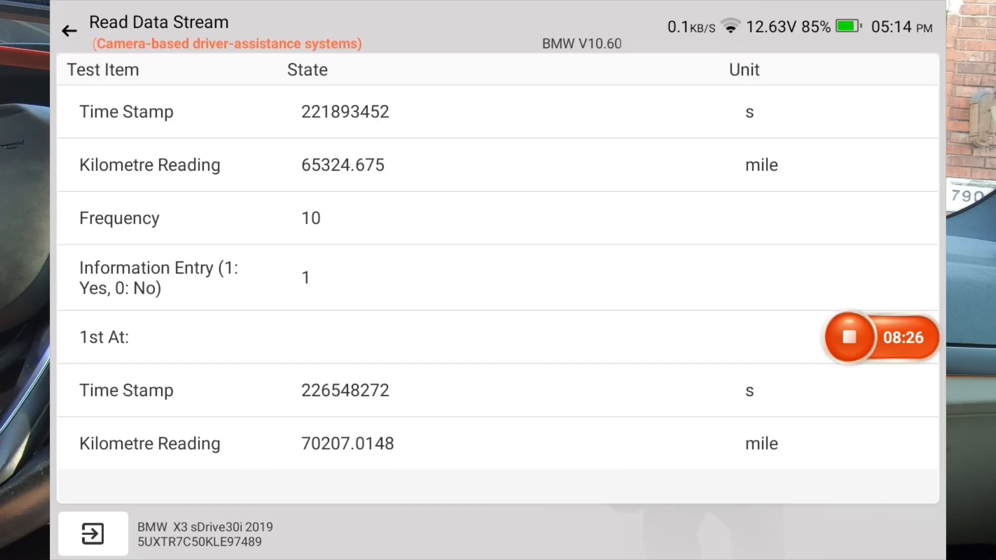
{"action": "left_click", "coordinate": [70, 30]}
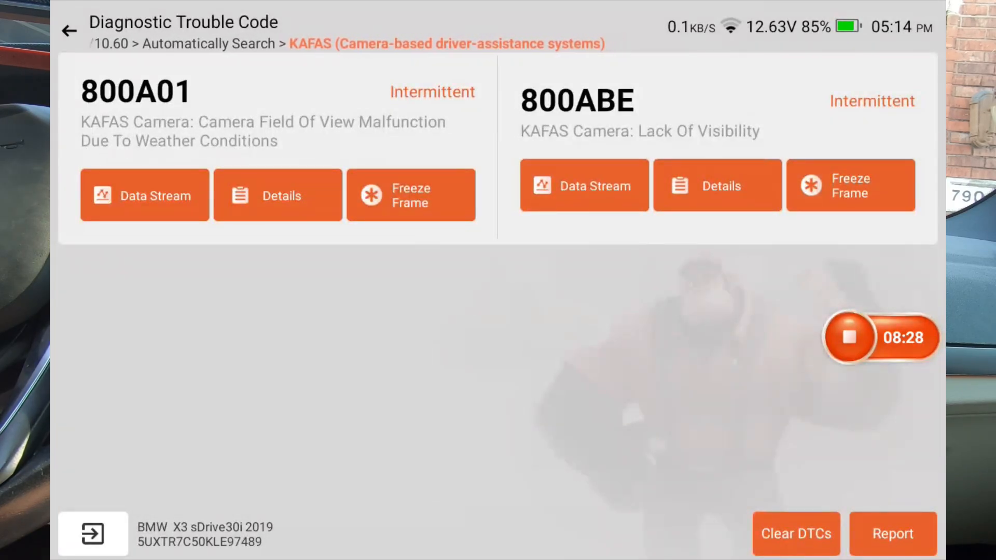
{"action": "left_click", "coordinate": [70, 30]}
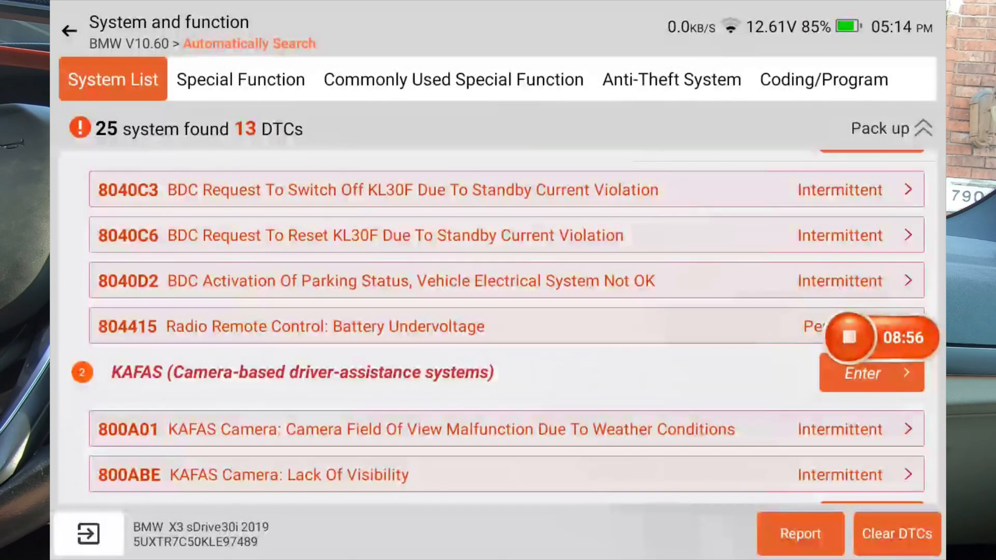
Scroll up through the scanned BMW X3 system list.
{"action": "scroll", "scroll_direction": "up", "scroll_amount": 3}
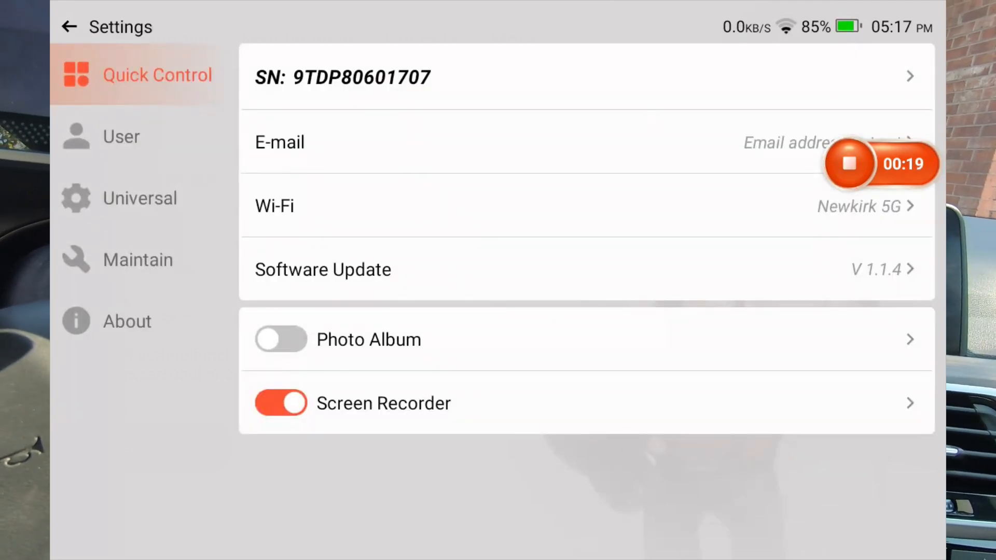
View the screen lock options and the About device information, then return to More.
{"action": "left_click", "coordinate": [138, 259]}
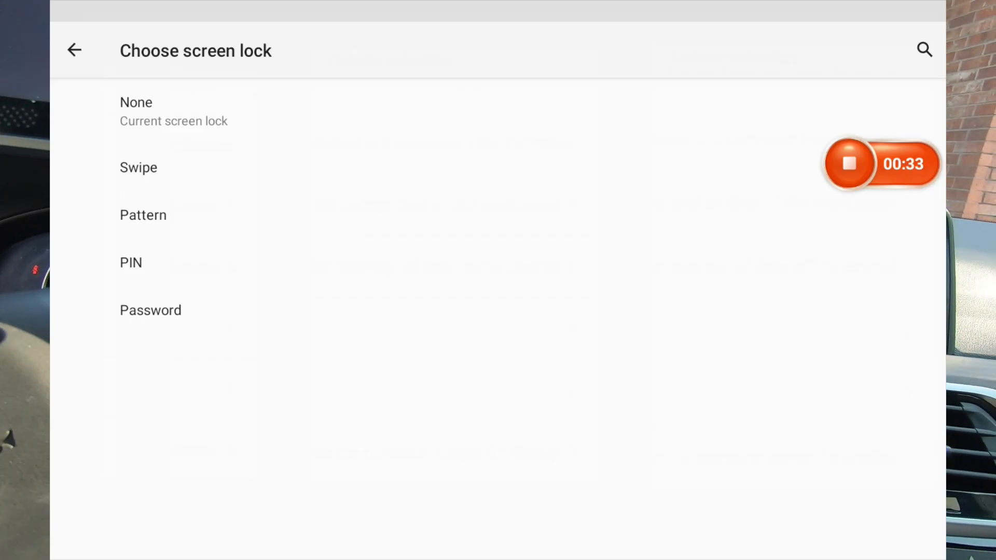
{"action": "left_click", "coordinate": [74, 50]}
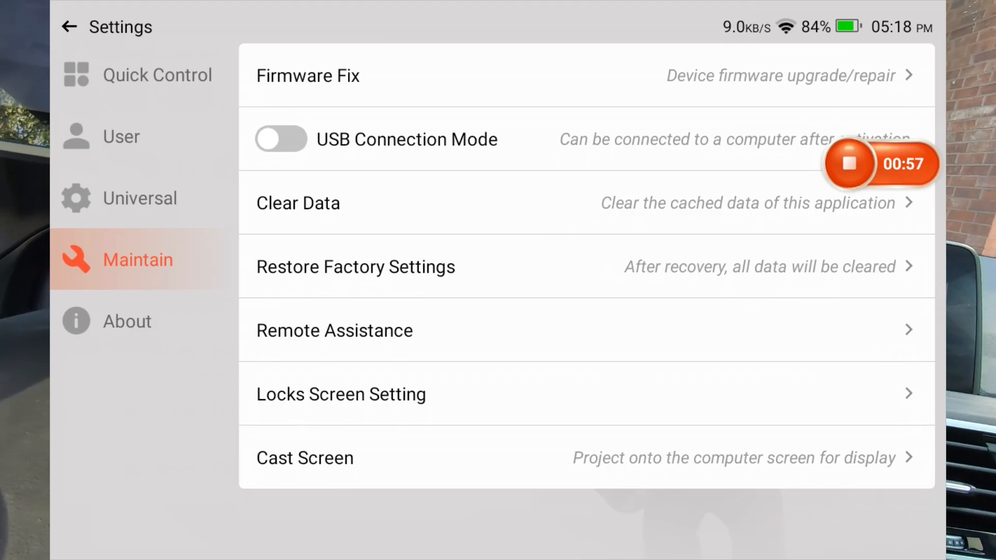
{"action": "left_click", "coordinate": [126, 320]}
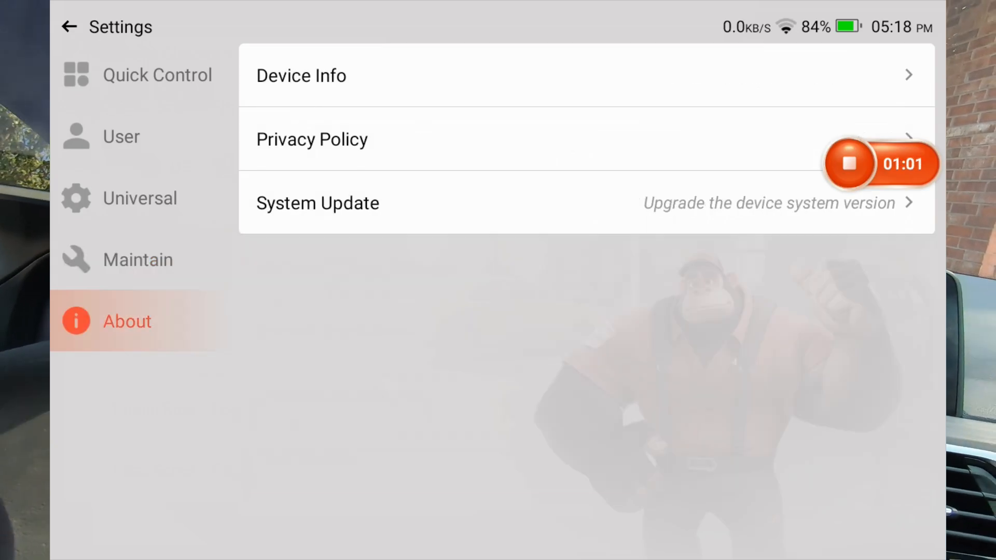
{"action": "left_click", "coordinate": [69, 27]}
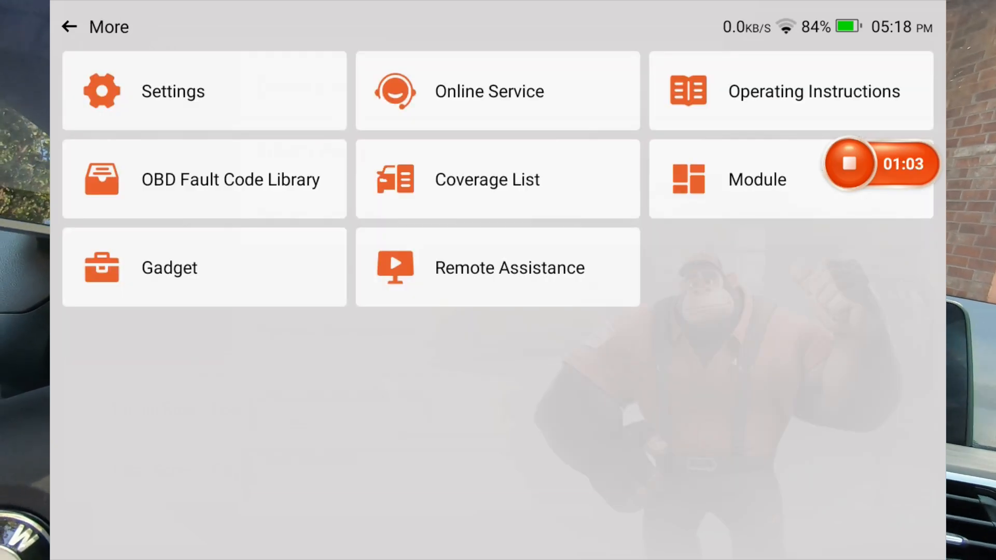